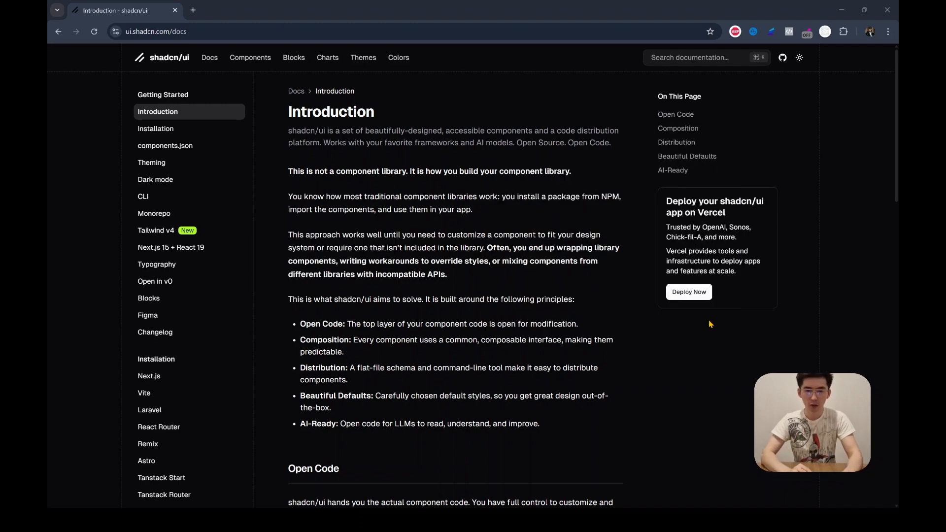
pyautogui.moveTo(590, 287)
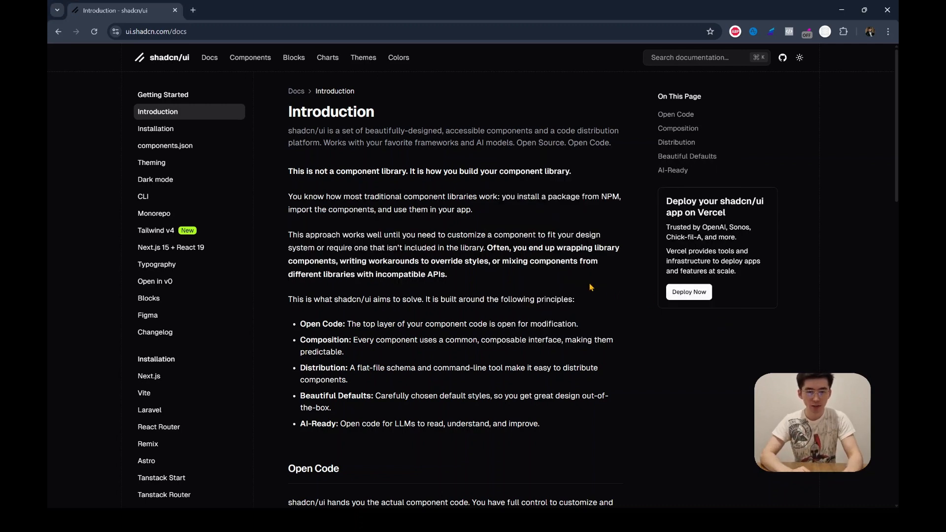
# - Highlight the shadcn/ui Introduction's opening statement and scroll down the page
pyautogui.moveTo(288, 171); pyautogui.dragTo(325, 171)
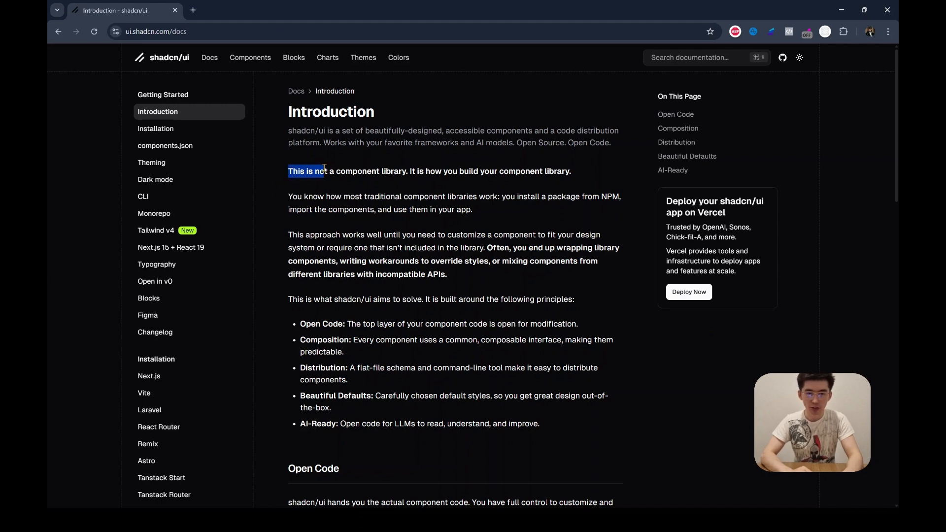
pyautogui.moveTo(325, 171); pyautogui.dragTo(406, 171)
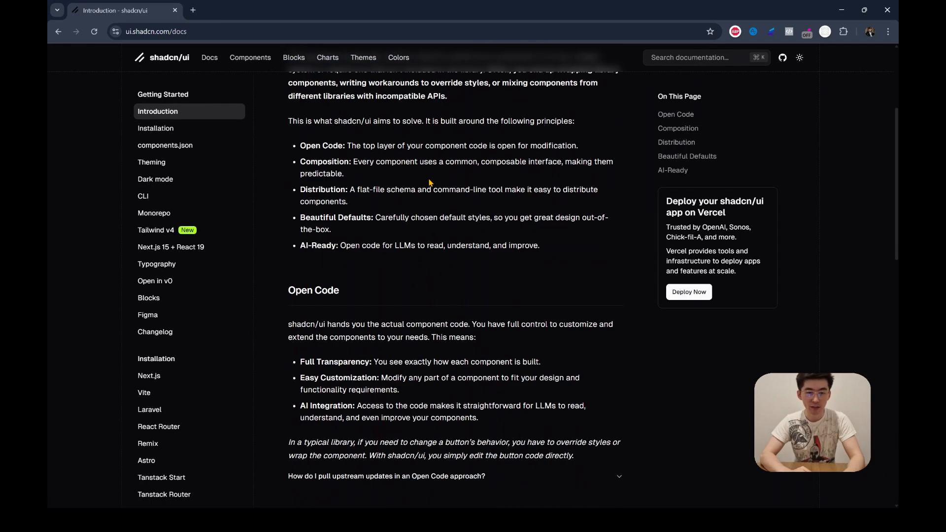
pyautogui.scroll(-3)
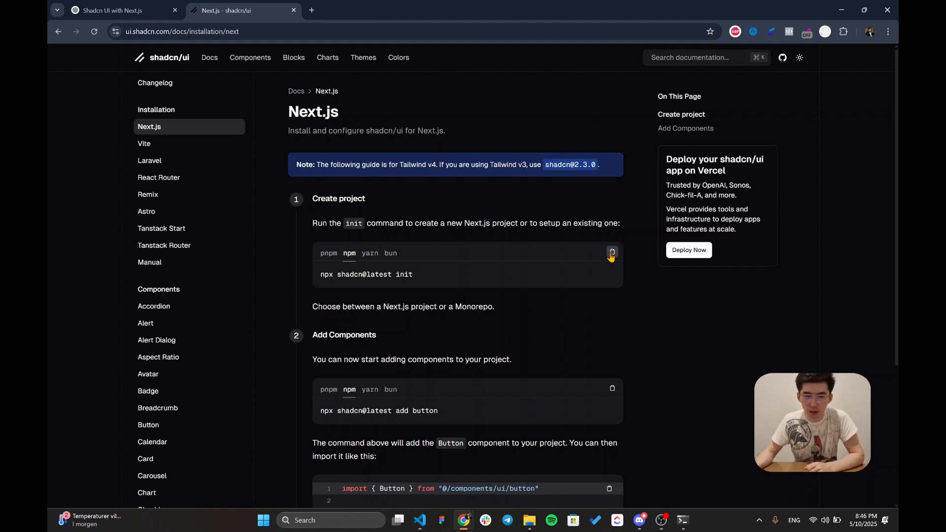
# - Copy the init command and enter 'npx shadcn@latest init' in the VS Code terminal
pyautogui.click(611, 252)
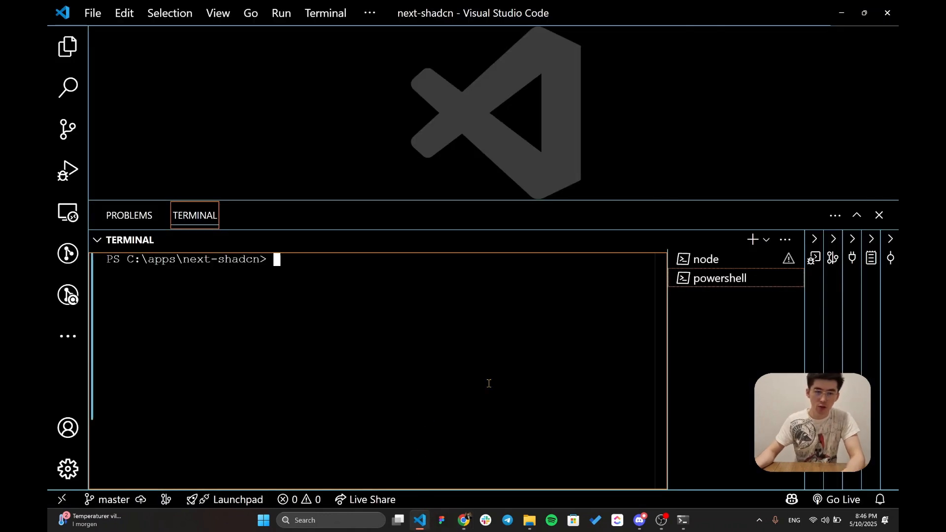
pyautogui.write('npx shadcn@latest init')
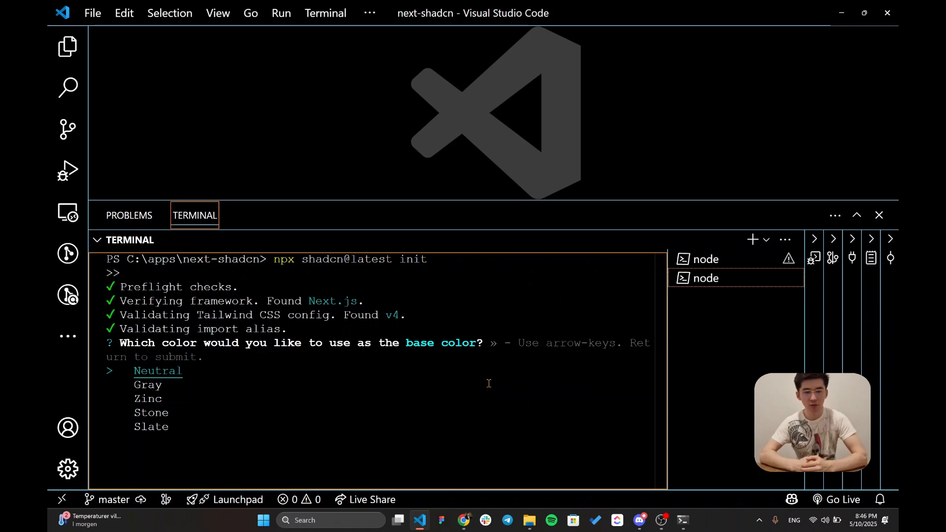
# - Go from the Tailwind color library to the shadcn/ui Theming documentation
pyautogui.click(463, 521)
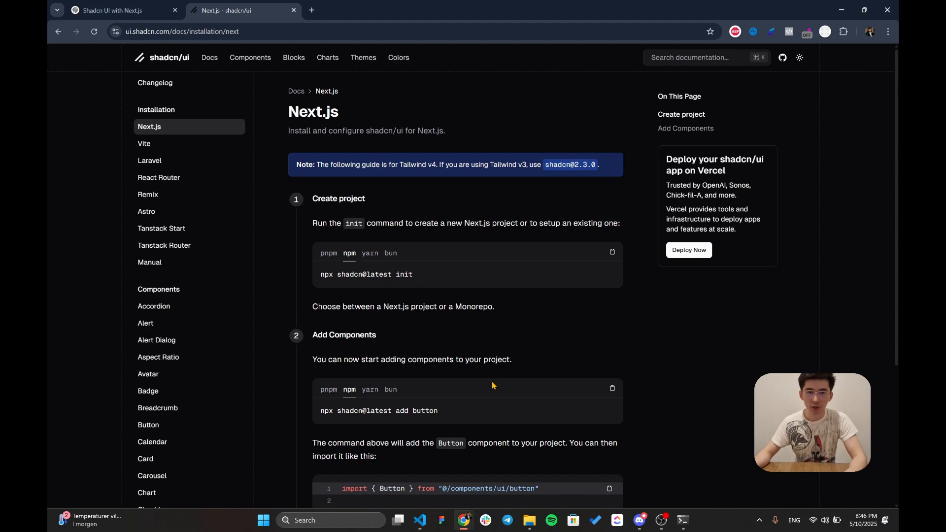
pyautogui.moveTo(479, 379)
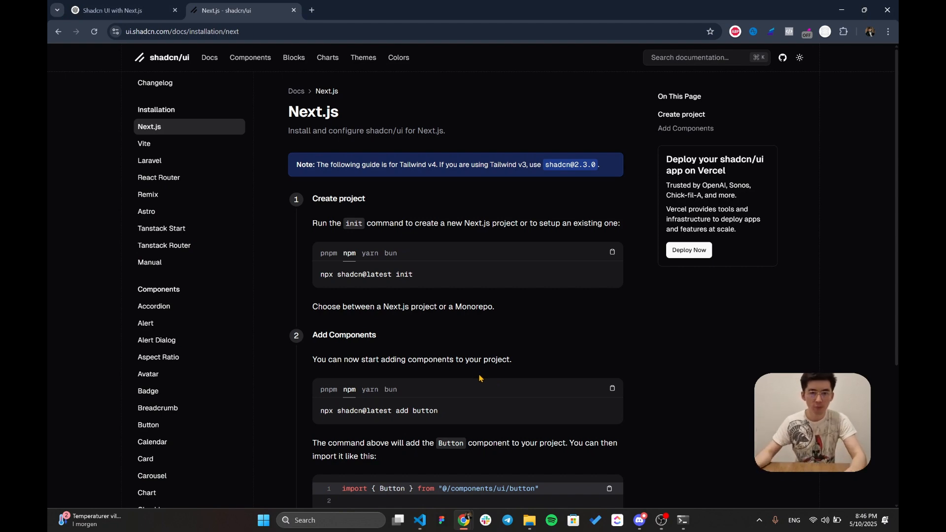
pyautogui.moveTo(398, 57)
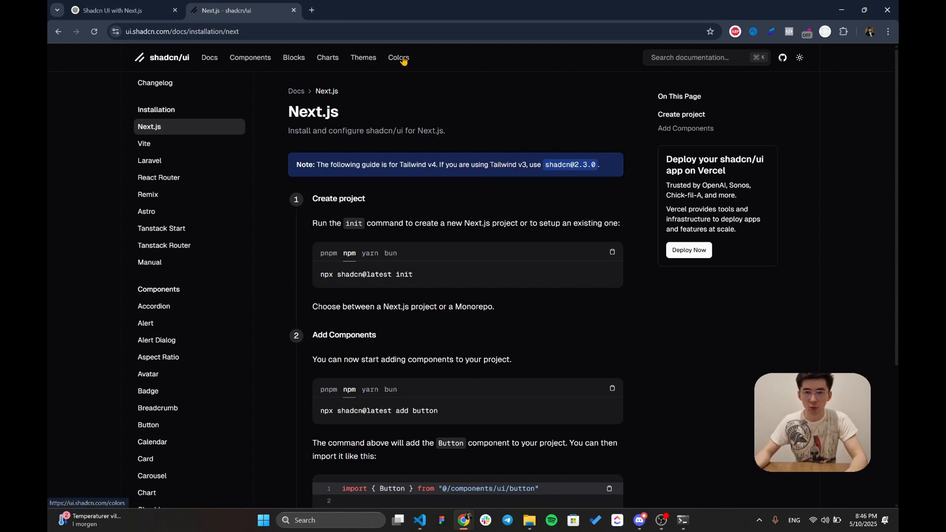
pyautogui.click(398, 57)
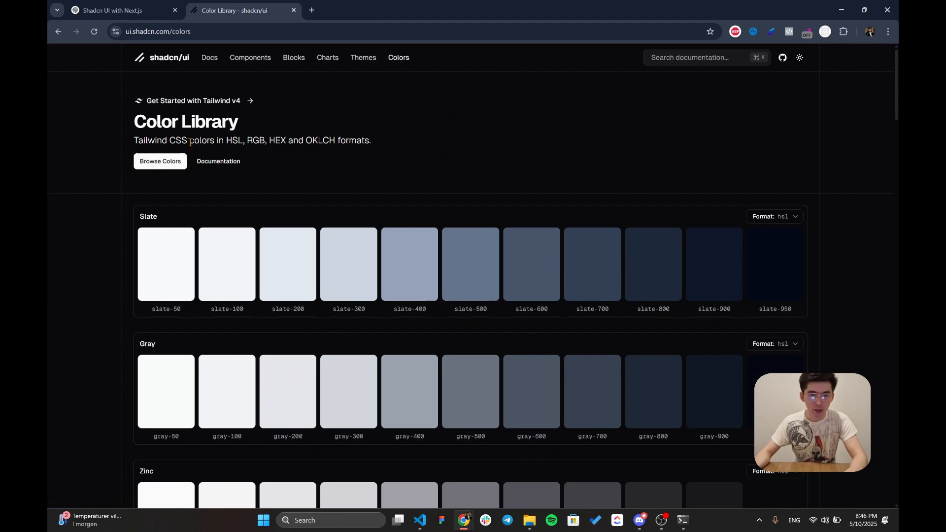
pyautogui.moveTo(160, 162)
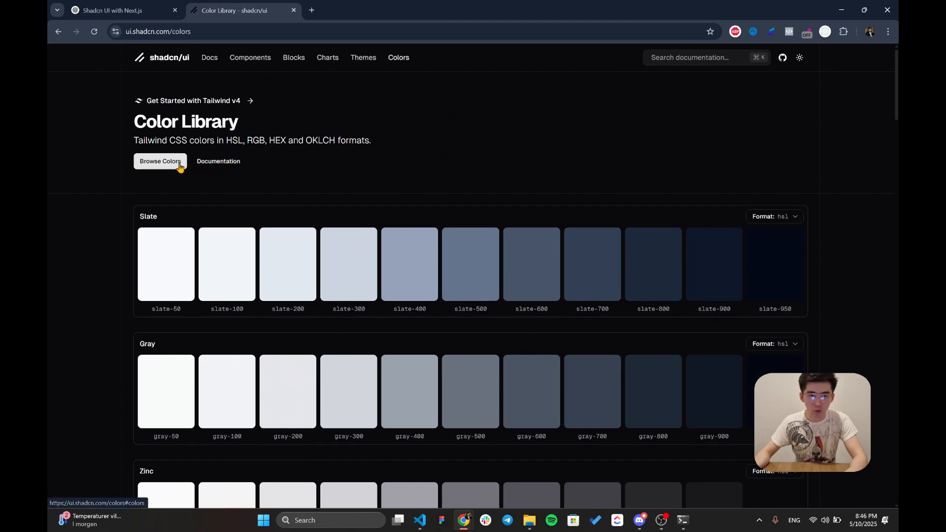
pyautogui.click(160, 161)
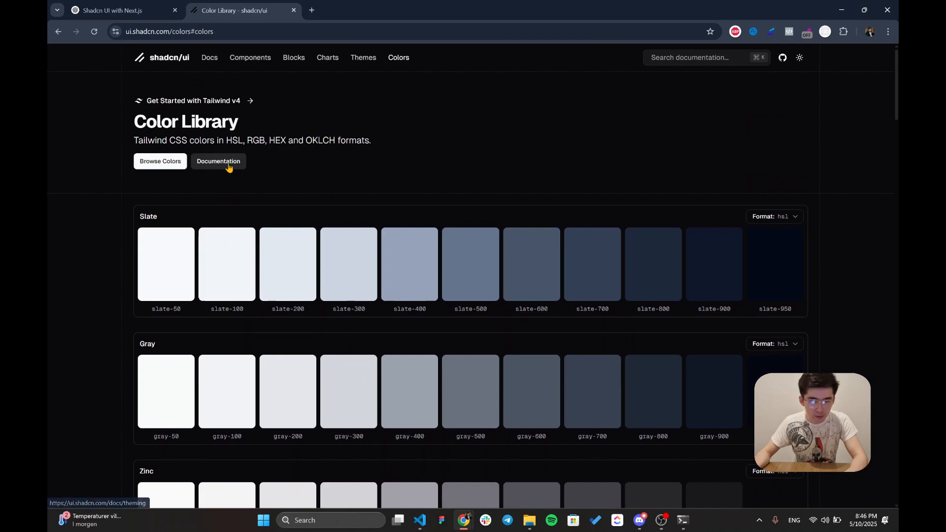
pyautogui.click(218, 161)
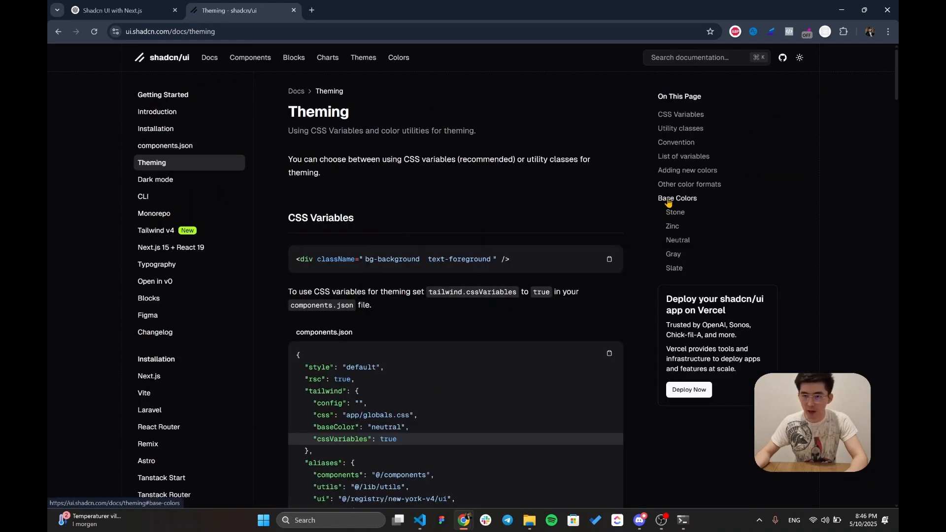
# - Jump to Base Colors and scroll through the Stone, Zinc, Neutral, Gray and Slate palettes
pyautogui.click(677, 198)
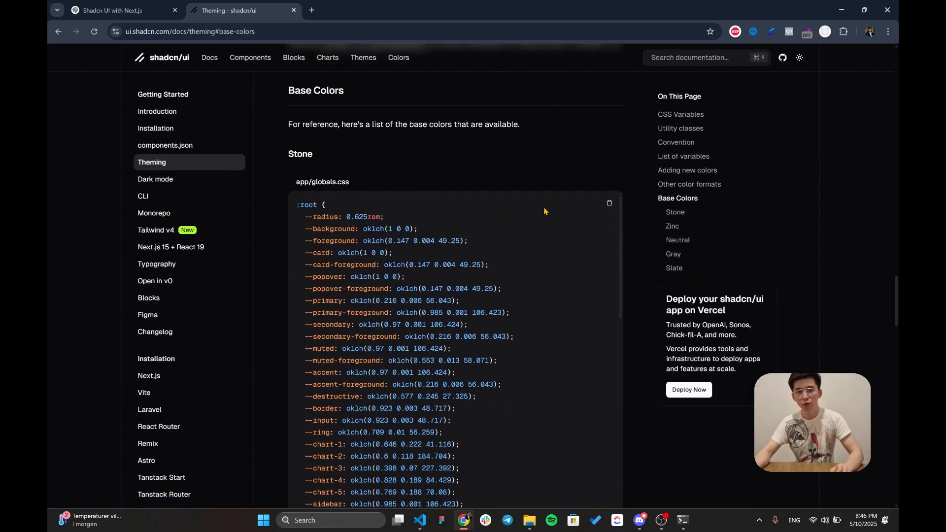
pyautogui.scroll(-3)
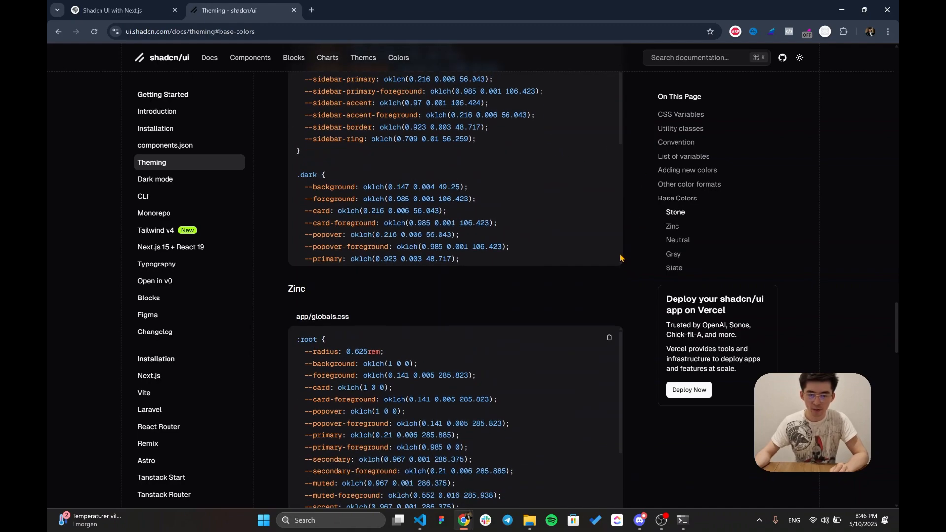
pyautogui.scroll(-3)
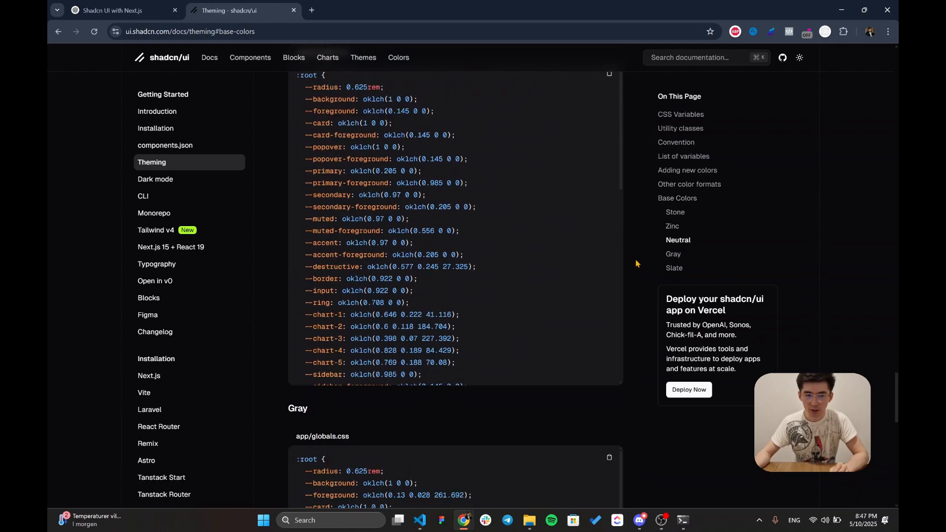
pyautogui.scroll(-3)
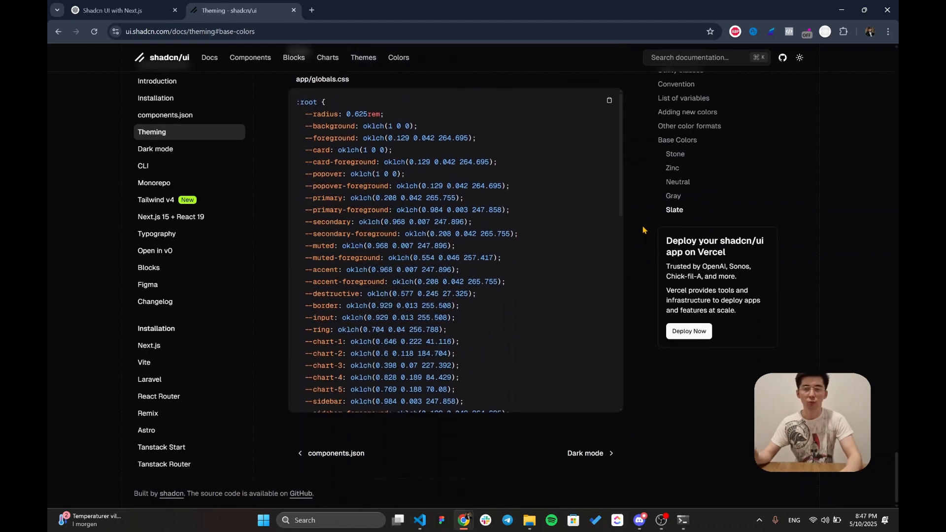
pyautogui.scroll(-3)
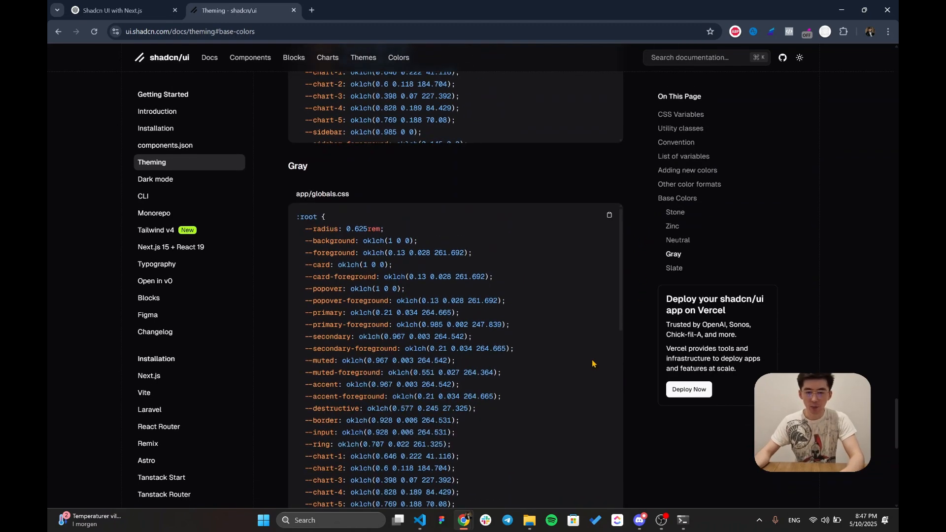
# - Finish shadcn init in the terminal with Neutral base color, then open components.json
pyautogui.click(421, 520)
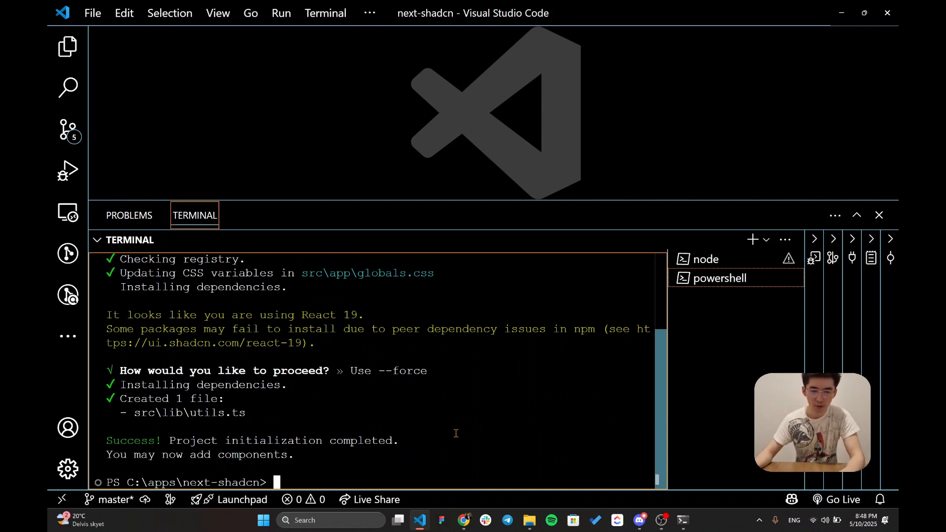
pyautogui.click(67, 45)
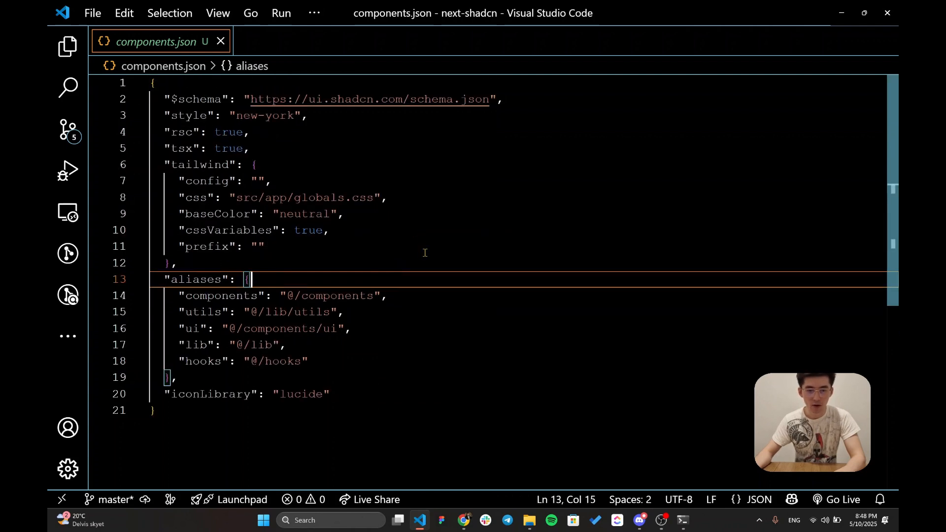
# - Highlight the components alias path and neutral baseColor setting, then open globals.css
pyautogui.moveTo(180, 295); pyautogui.dragTo(385, 296)
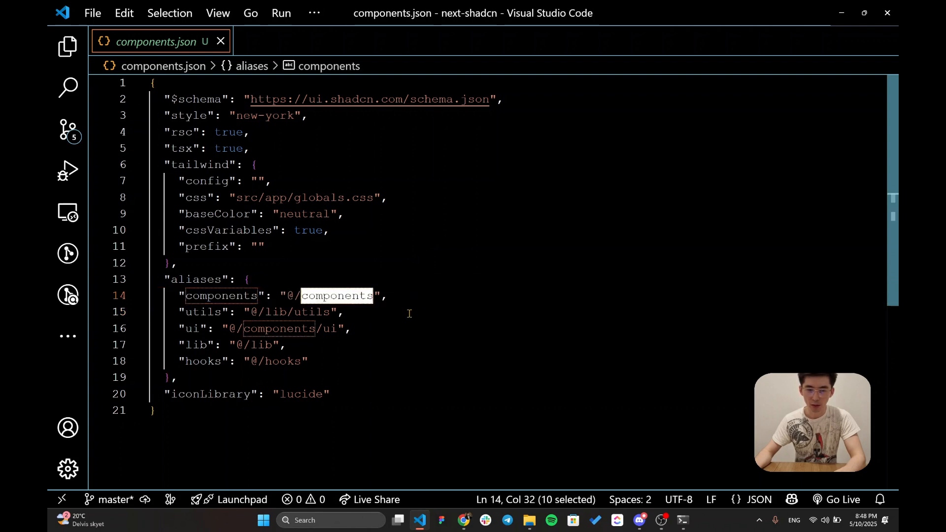
pyautogui.click(215, 328)
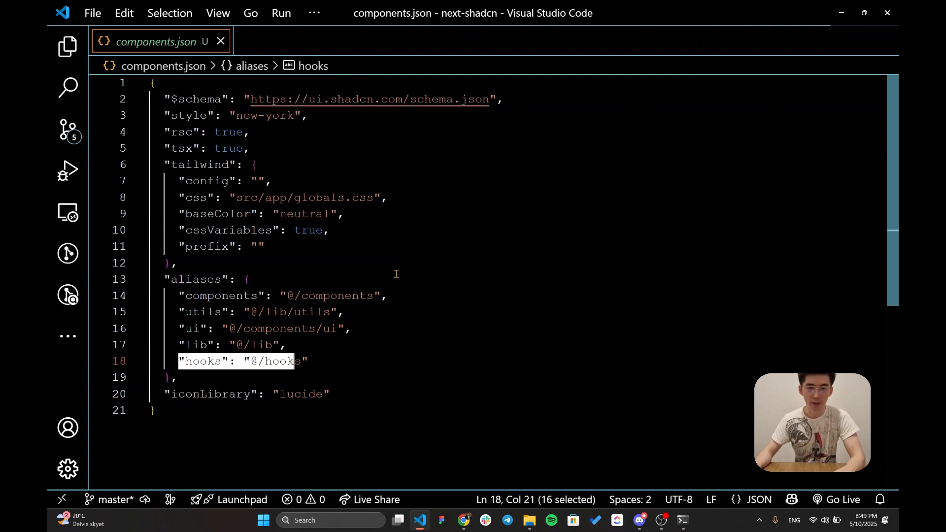
pyautogui.click(272, 180)
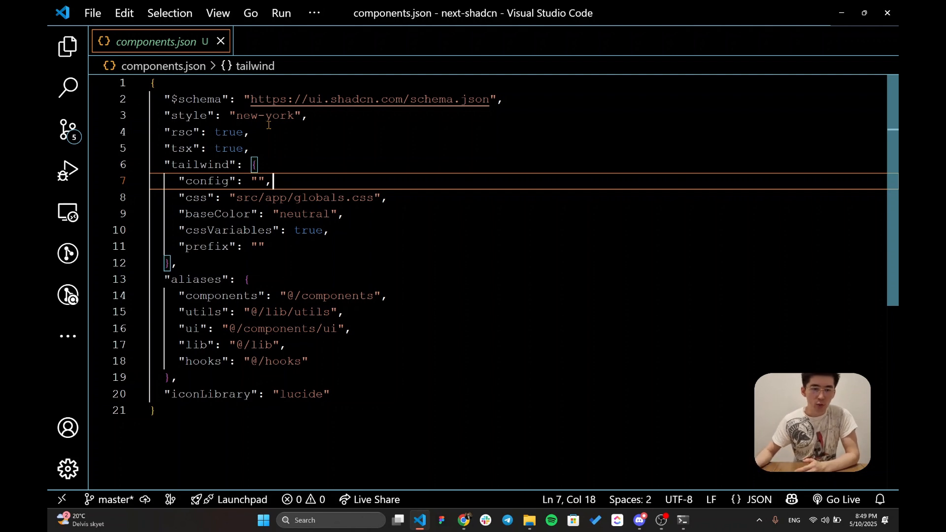
pyautogui.moveTo(178, 197); pyautogui.dragTo(387, 197)
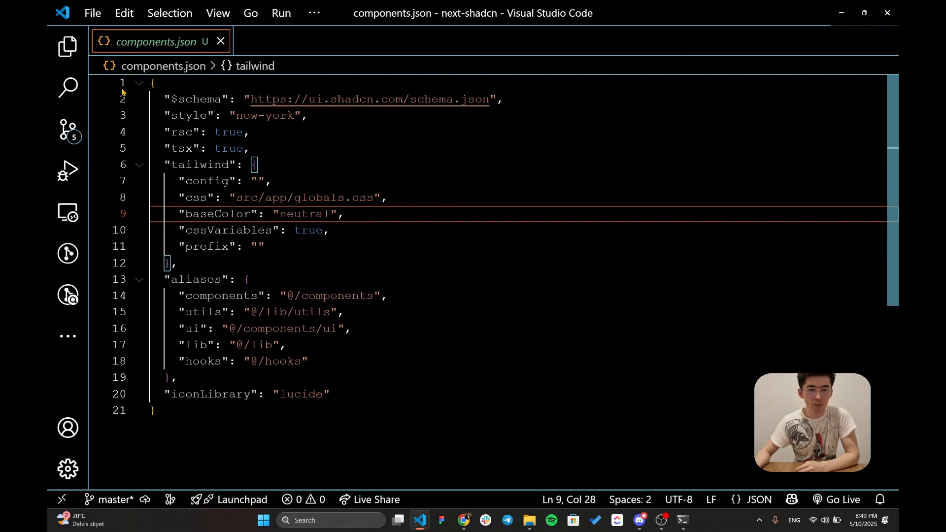
pyautogui.click(68, 46)
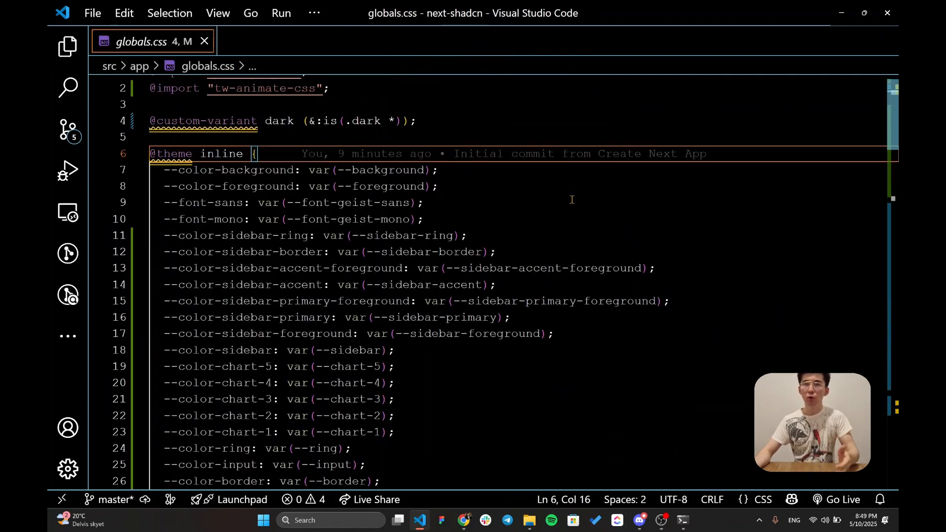
pyautogui.scroll(-3)
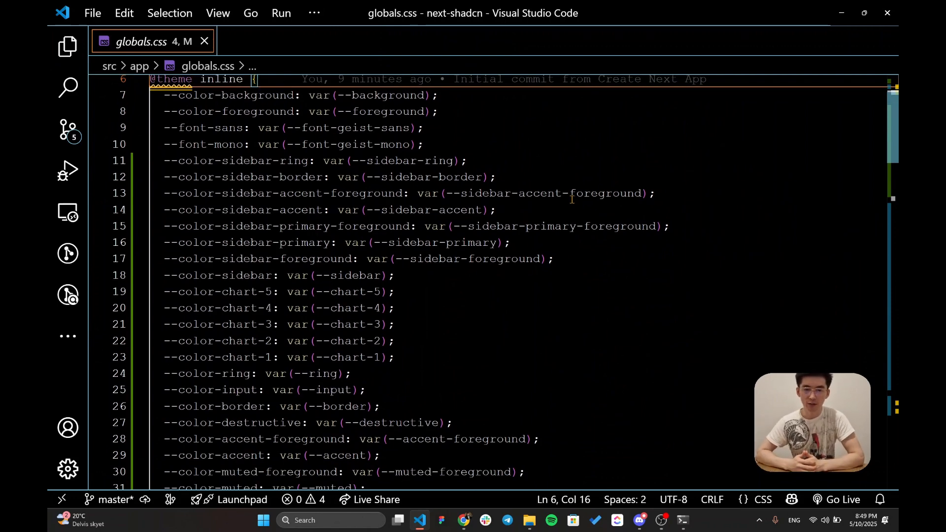
pyautogui.scroll(-3)
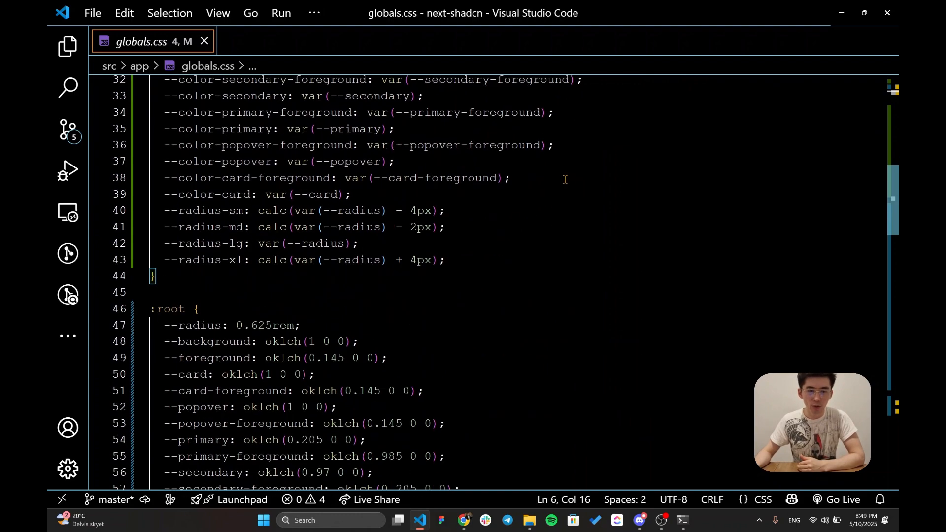
pyautogui.scroll(-3)
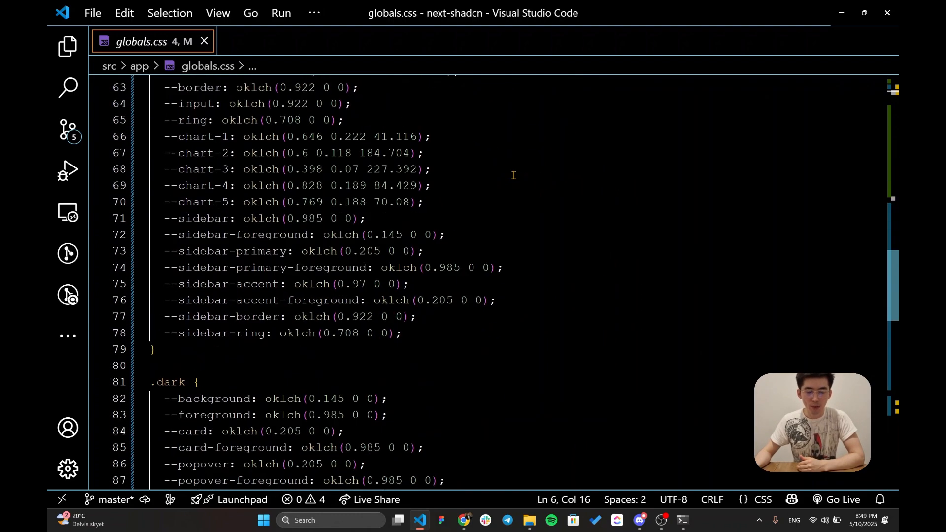
pyautogui.scroll(-3)
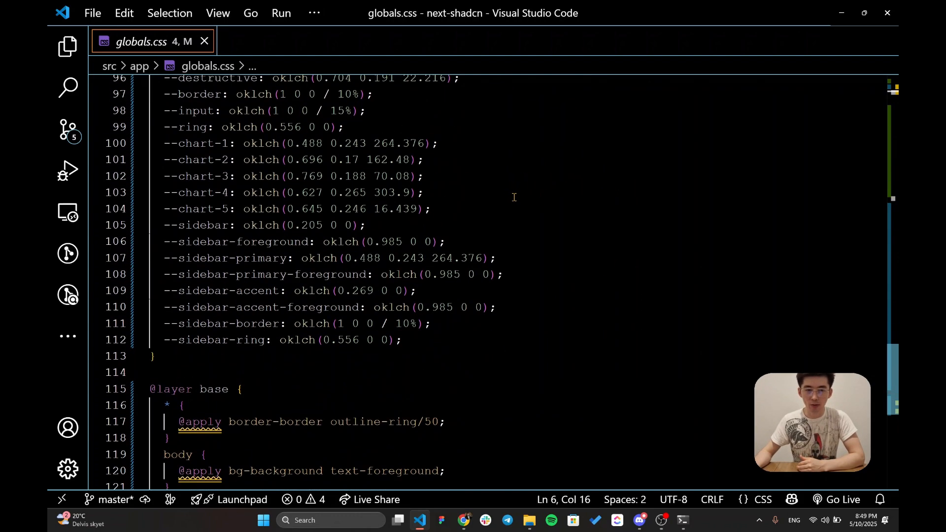
pyautogui.scroll(-3)
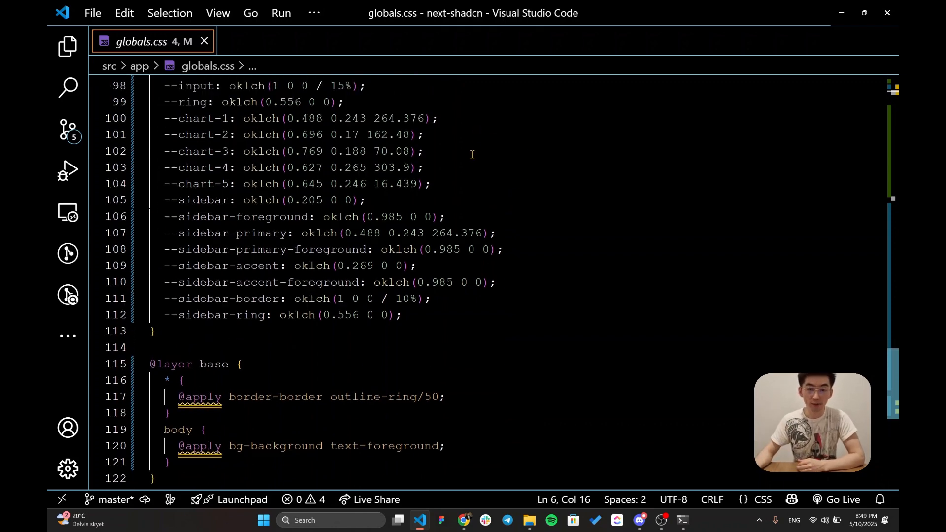
pyautogui.scroll(3)
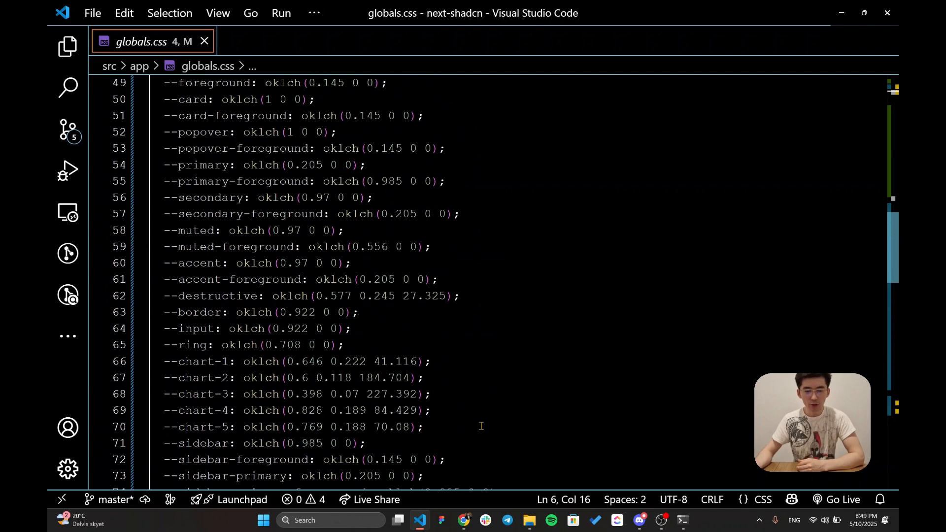
pyautogui.click(463, 520)
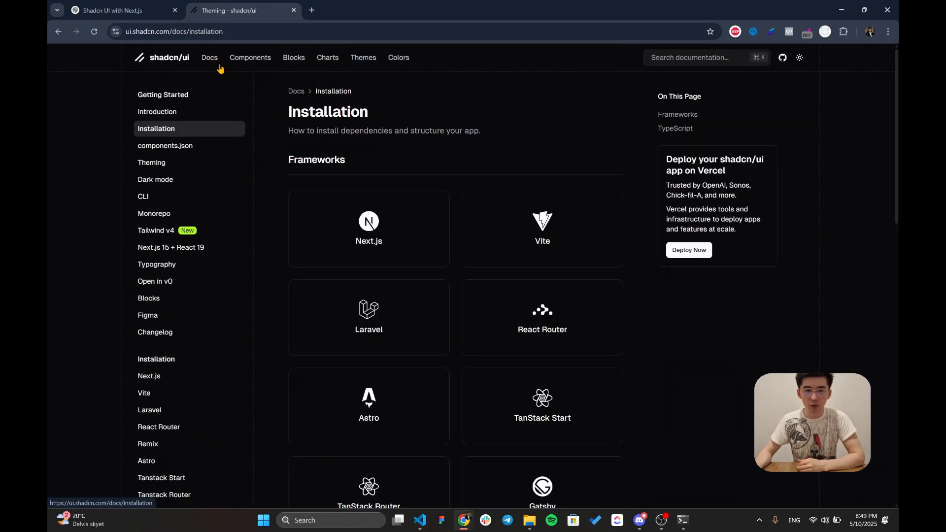
# - Copy 'npx shadcn@latest add button' from the Next.js guide and return to VS Code
pyautogui.click(368, 229)
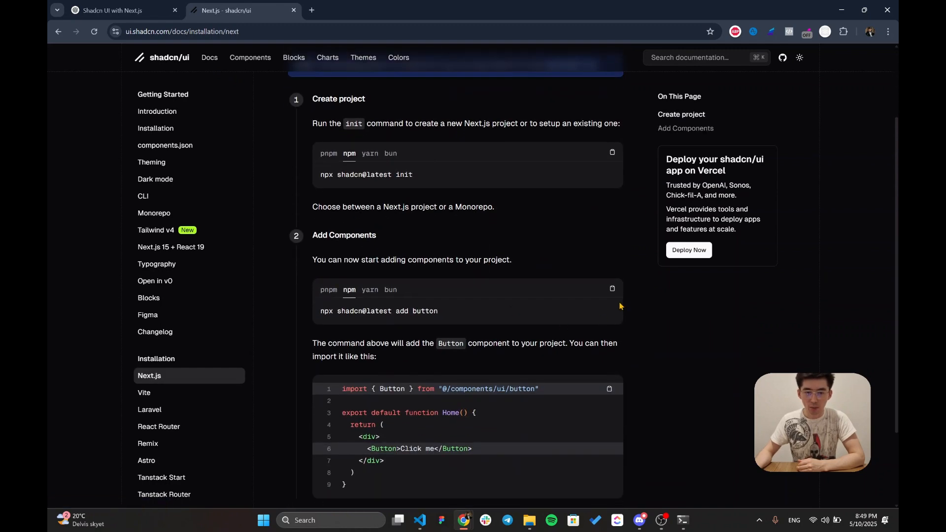
pyautogui.click(610, 288)
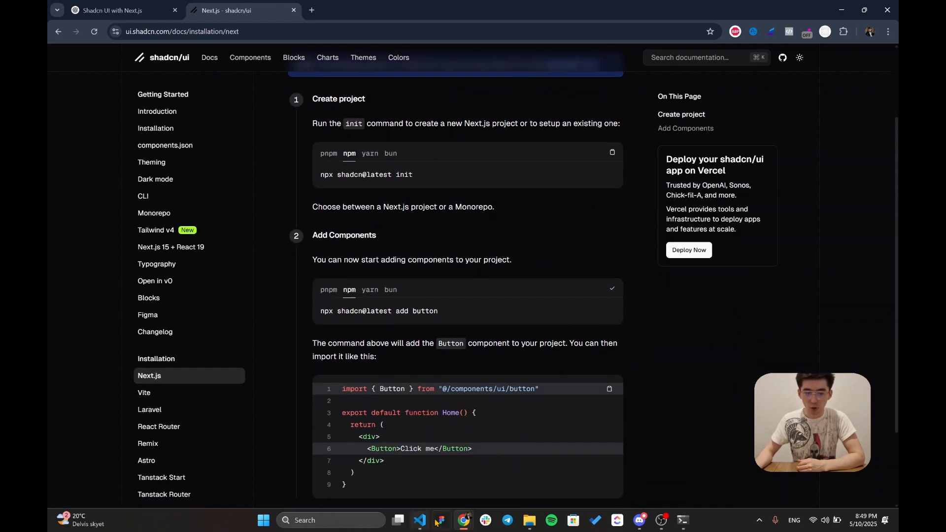
pyautogui.click(420, 520)
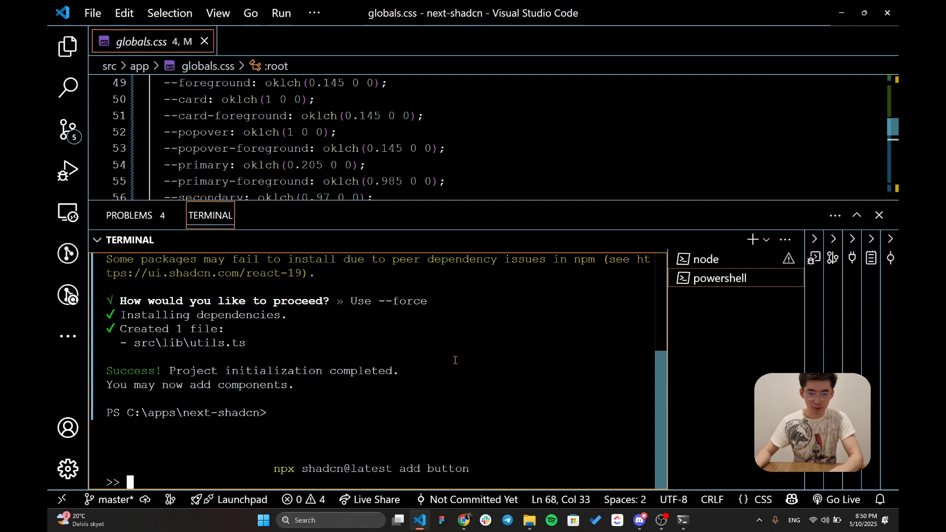
# - Run the pasted add-button command in the VS Code terminal
pyautogui.press('ctrl+c')
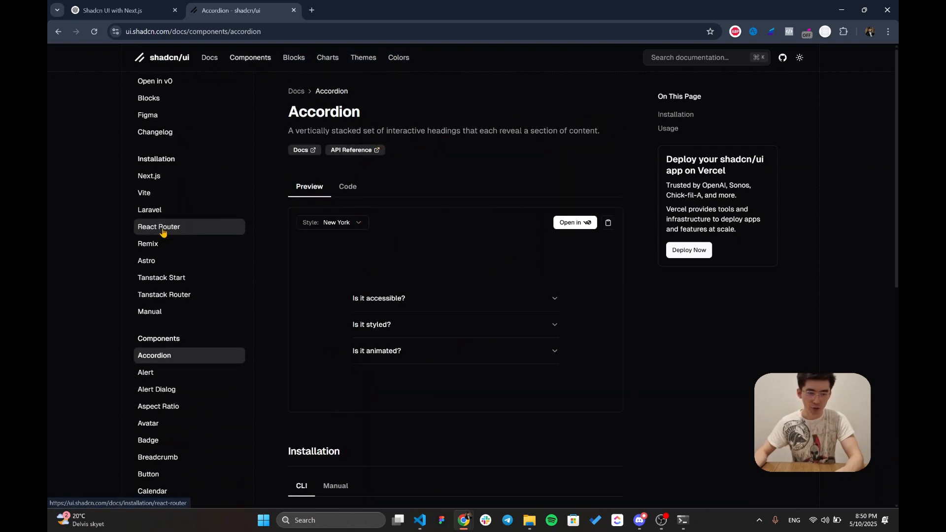
pyautogui.scroll(-3)
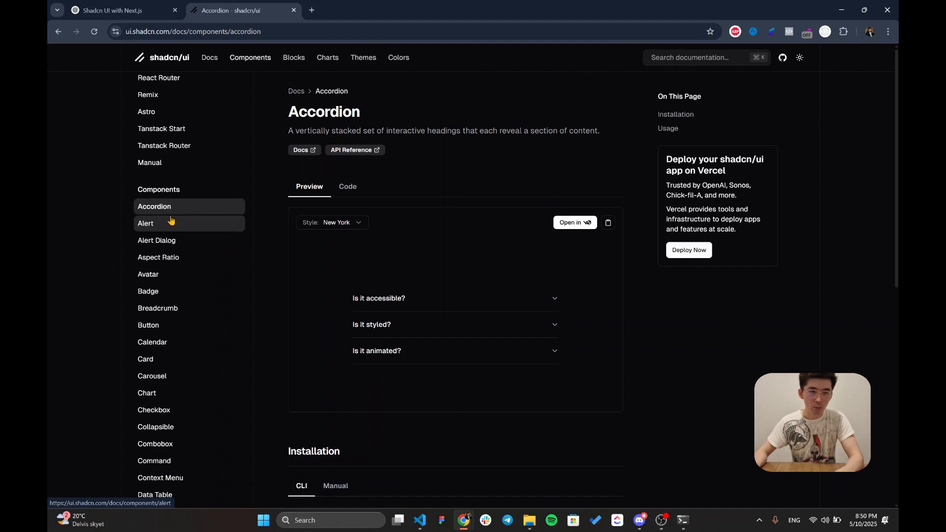
pyautogui.moveTo(166, 240)
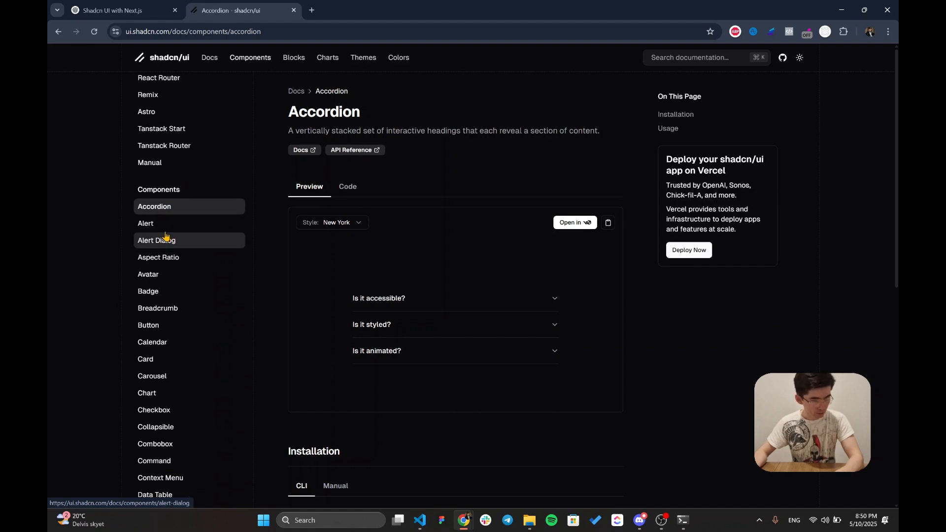
pyautogui.moveTo(162, 225)
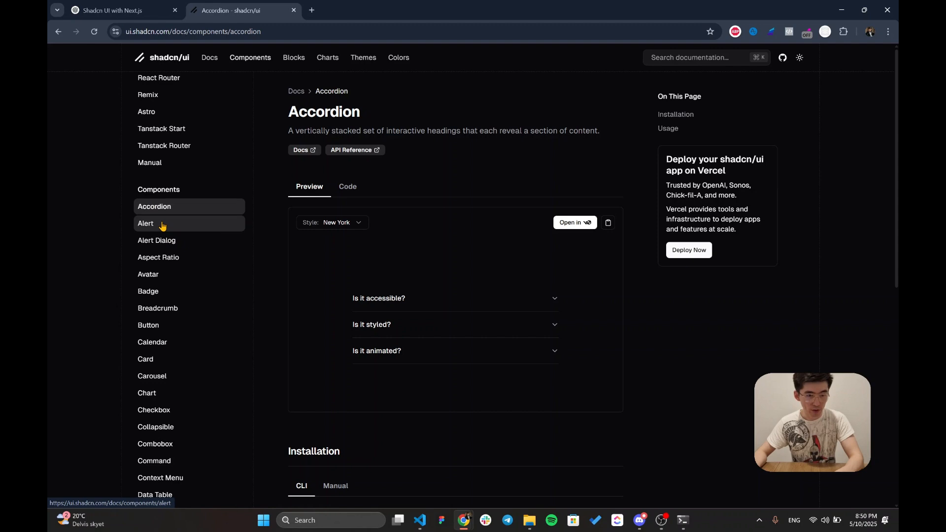
pyautogui.scroll(-3)
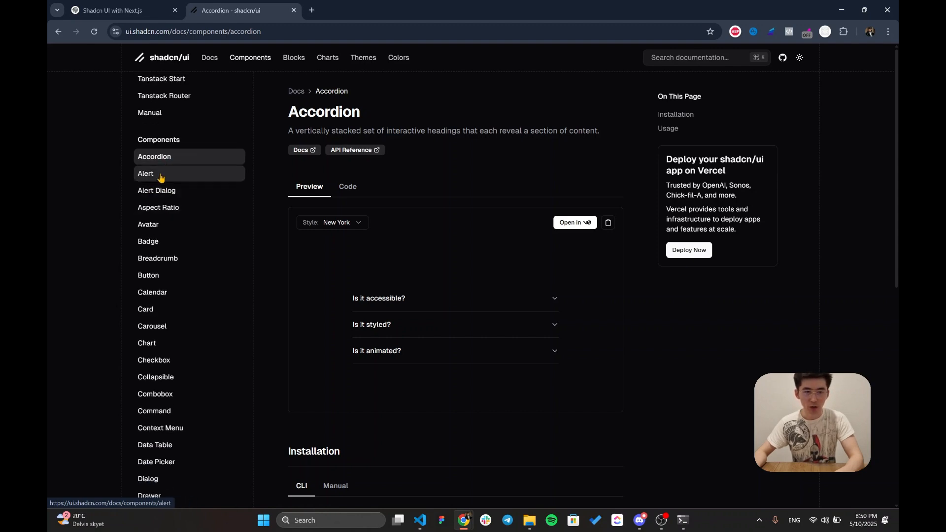
pyautogui.scroll(-3)
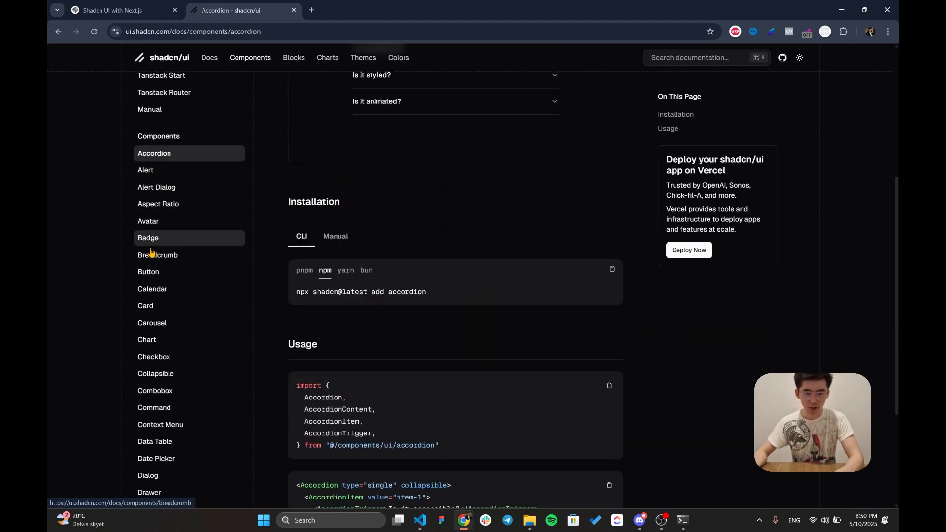
pyautogui.scroll(-3)
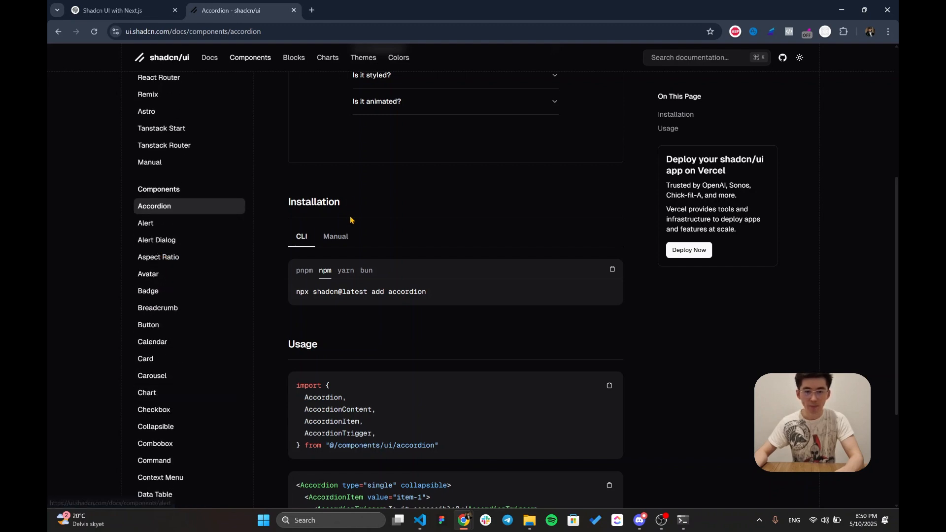
pyautogui.moveTo(296, 292)
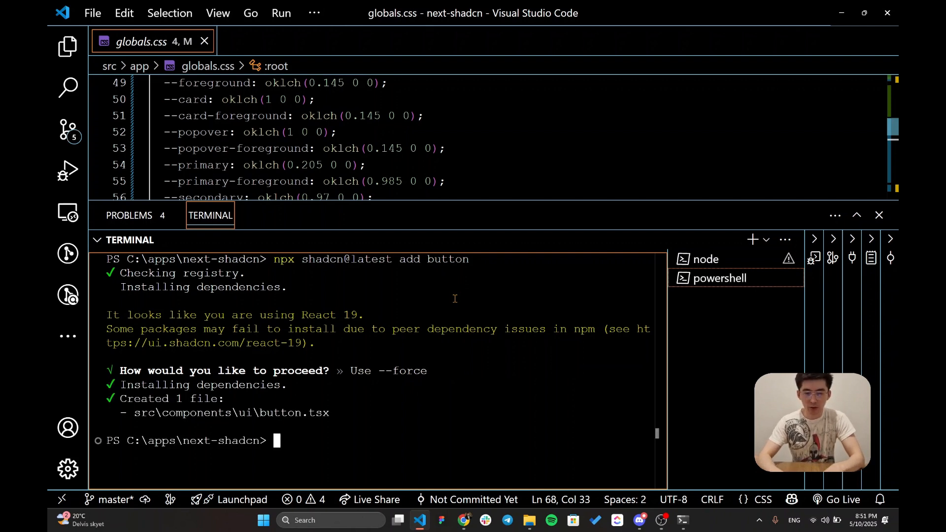
# - Type 'npm run dev' in the terminal to start the Next.js server
pyautogui.write('npm run dev')
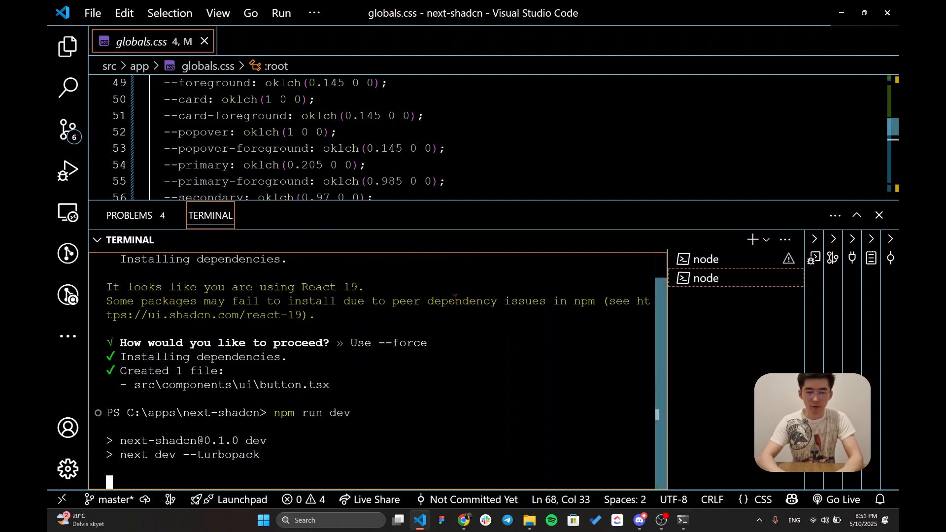
# - Open page.tsx and replace its starter markup with a div containing a Button
pyautogui.write('page')
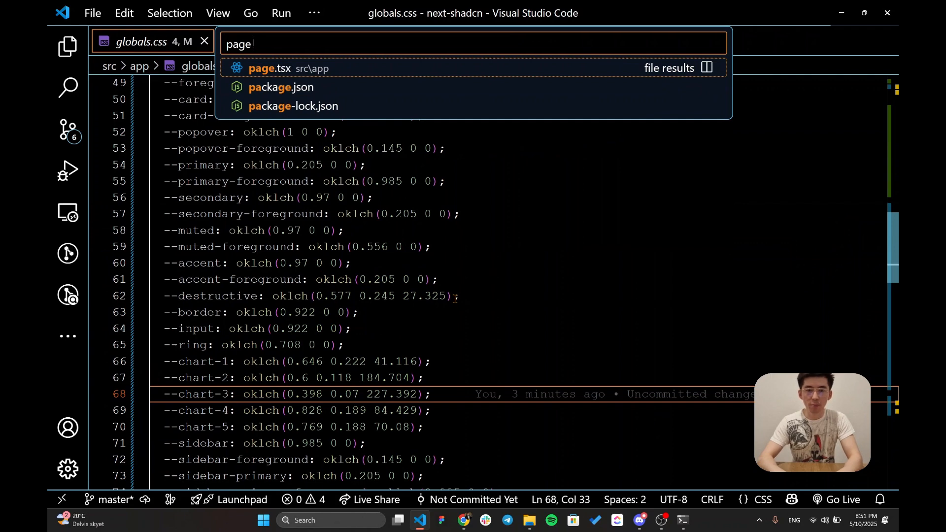
pyautogui.click(270, 68)
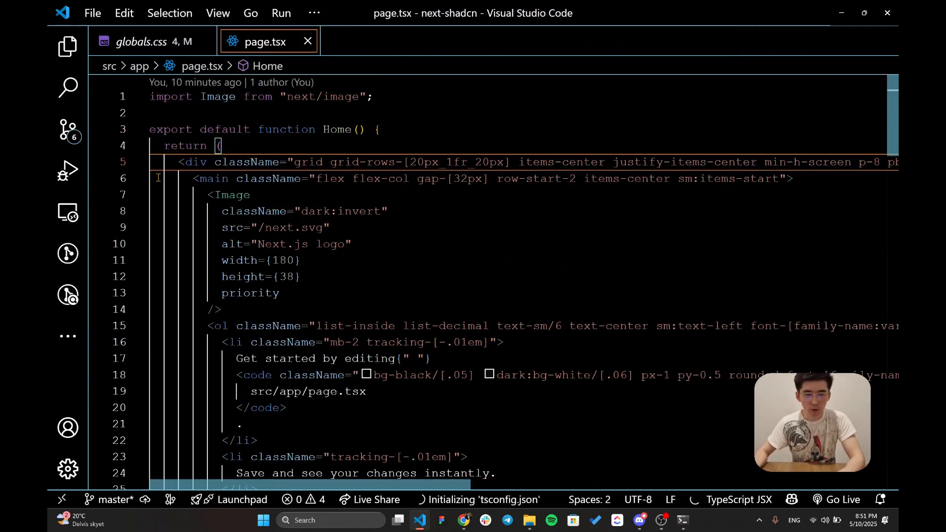
pyautogui.click(139, 162)
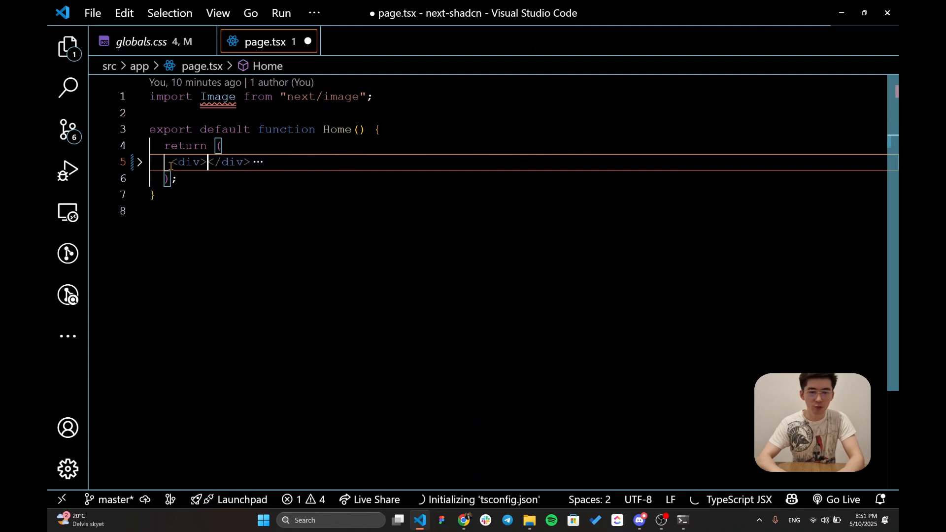
pyautogui.write('Button></Button>')
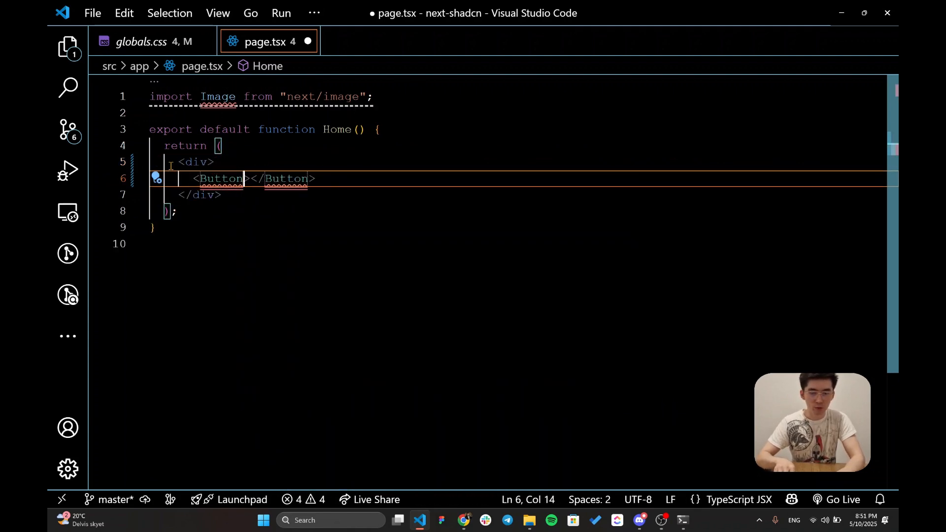
pyautogui.click(156, 178)
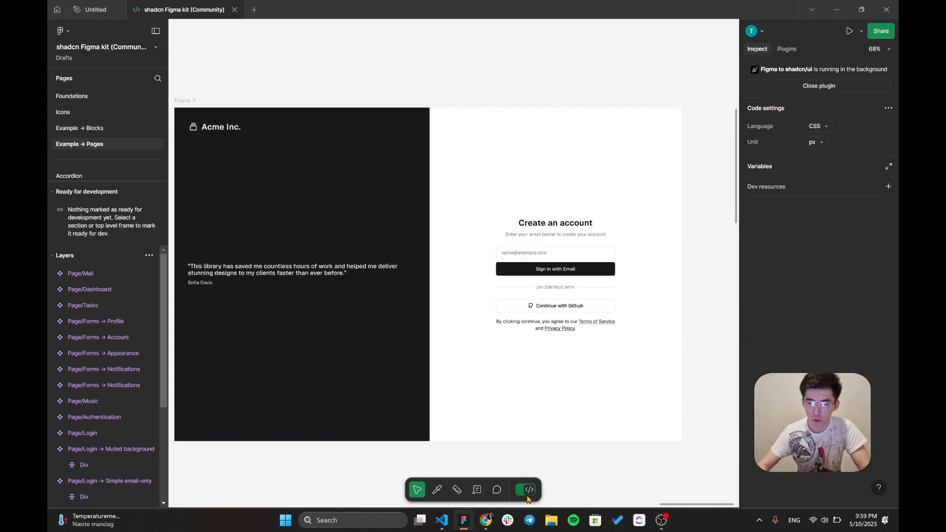
pyautogui.moveTo(528, 489)
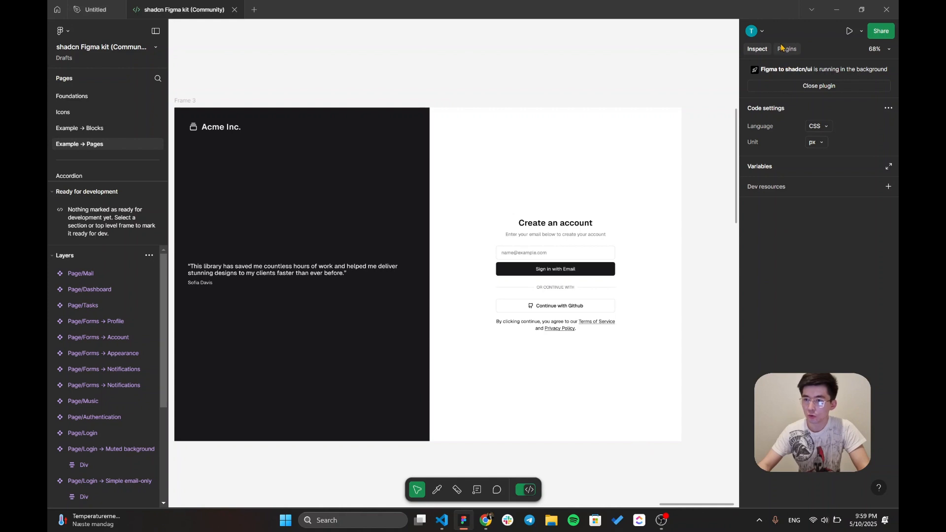
# - Launch the 'Figma to shadcn/ui' plugin from the plugins list
pyautogui.click(787, 49)
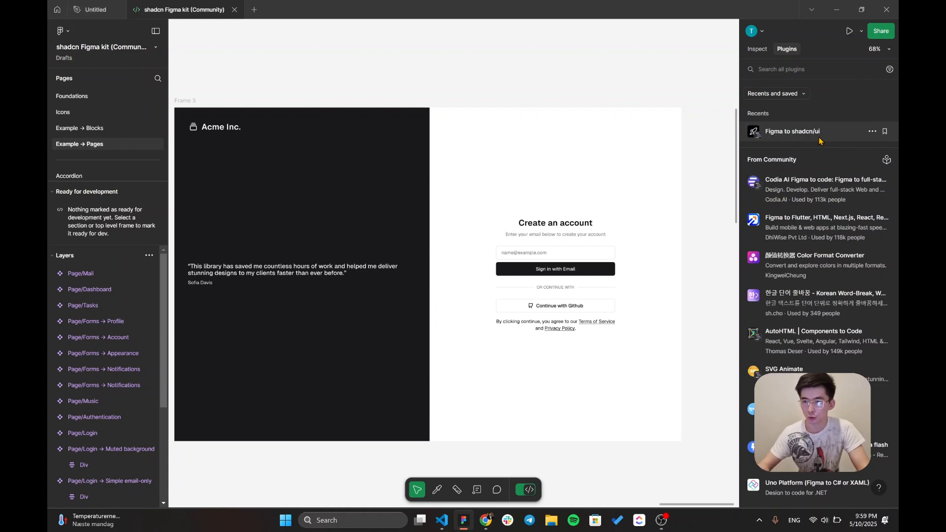
pyautogui.moveTo(783, 139)
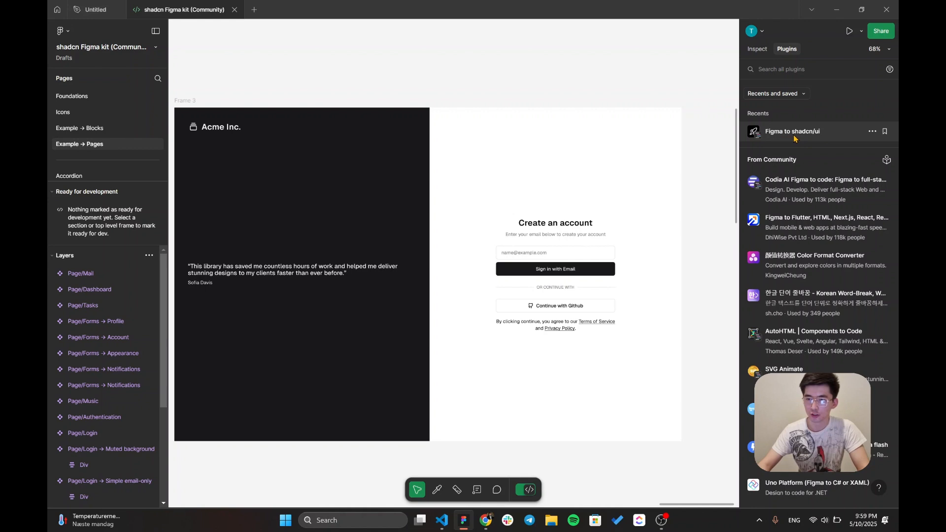
pyautogui.click(793, 131)
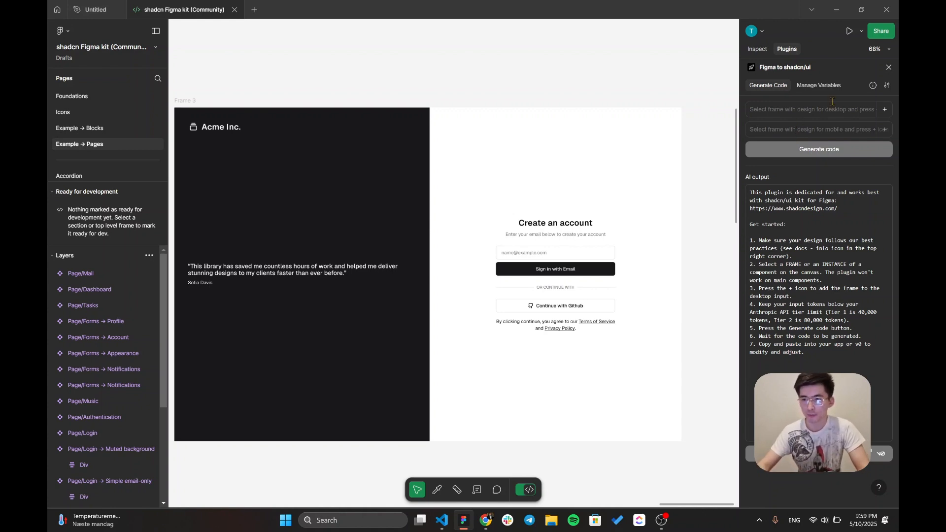
# - Check the shadcn/ui plugin settings, reopen it with Frame 3 selected, and view Manage Variables
pyautogui.click(886, 85)
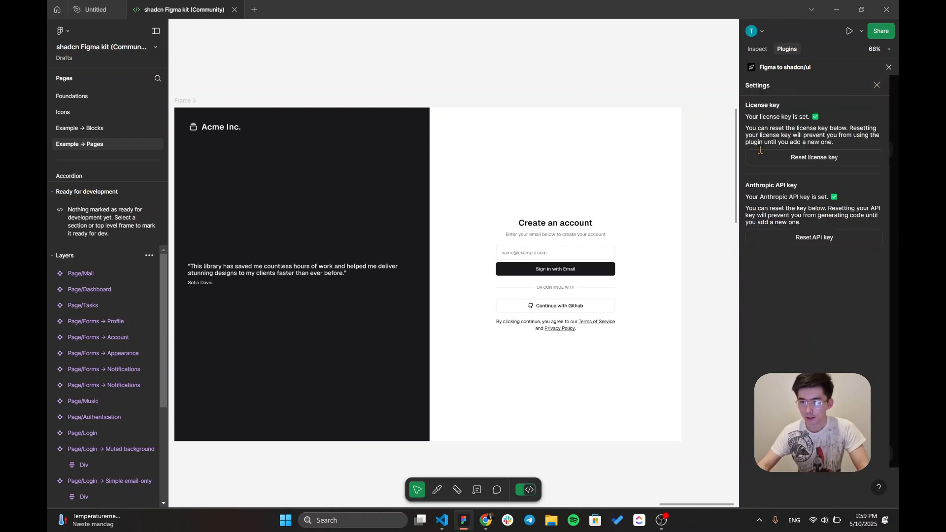
pyautogui.click(879, 86)
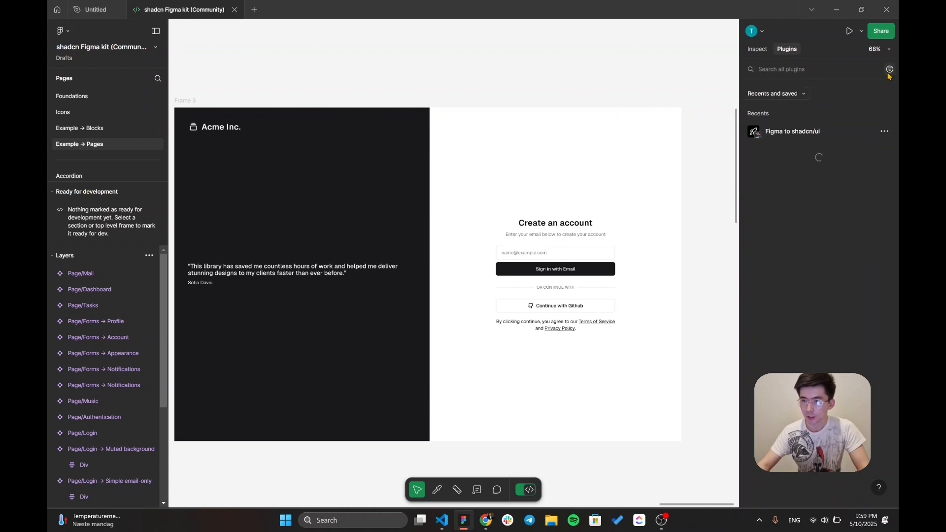
pyautogui.click(793, 131)
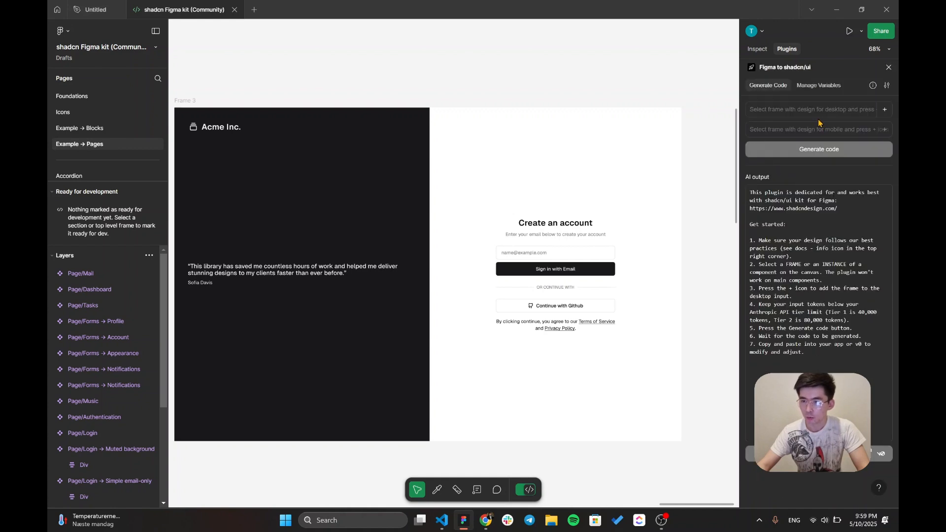
pyautogui.moveTo(172, 43)
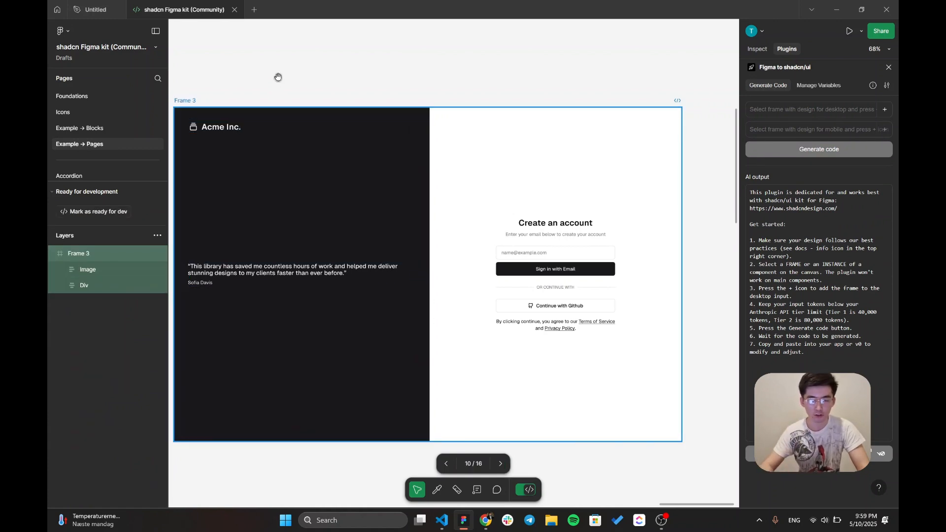
pyautogui.moveTo(549, 77)
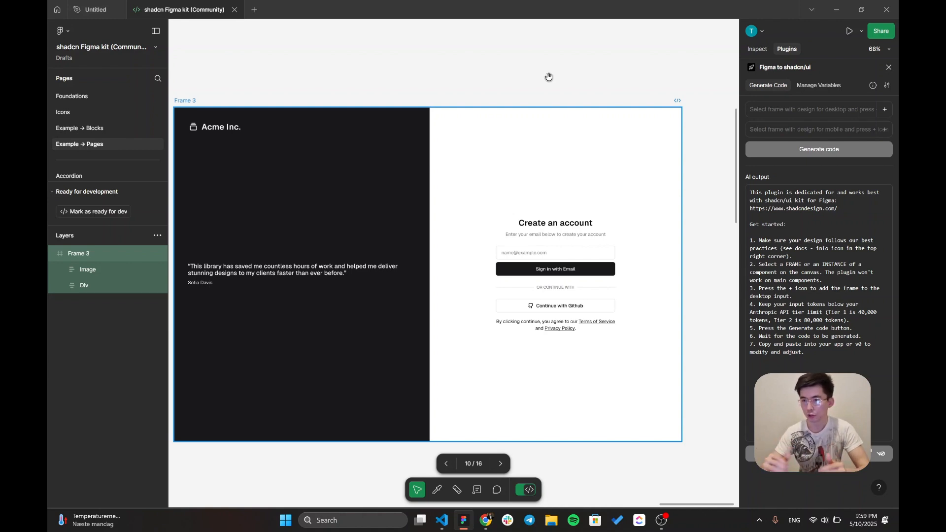
pyautogui.click(818, 85)
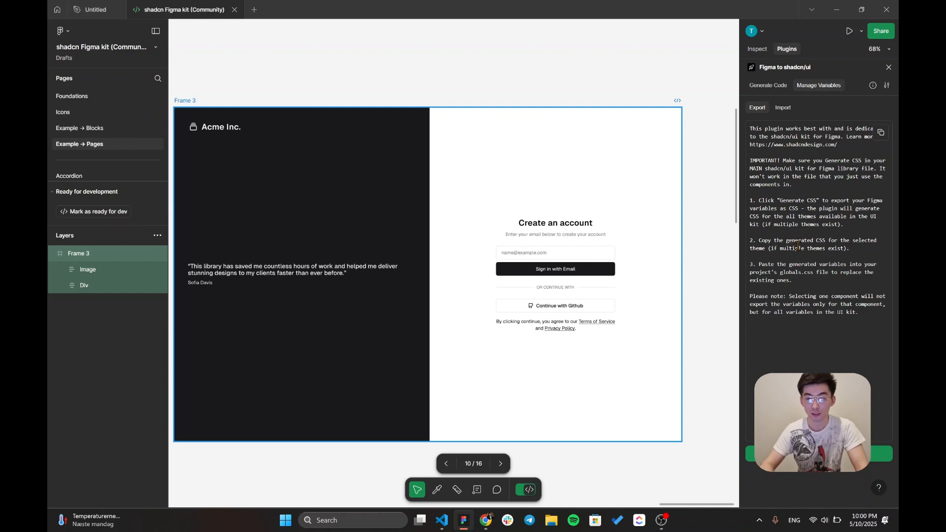
# - Add Frame 3 as the desktop design and generate shadcn/ui code from it
pyautogui.click(768, 85)
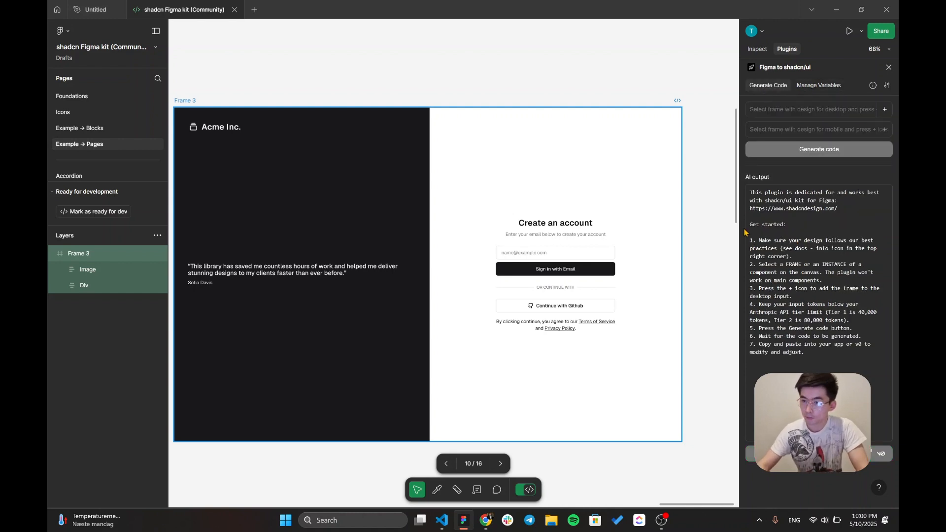
pyautogui.moveTo(712, 212)
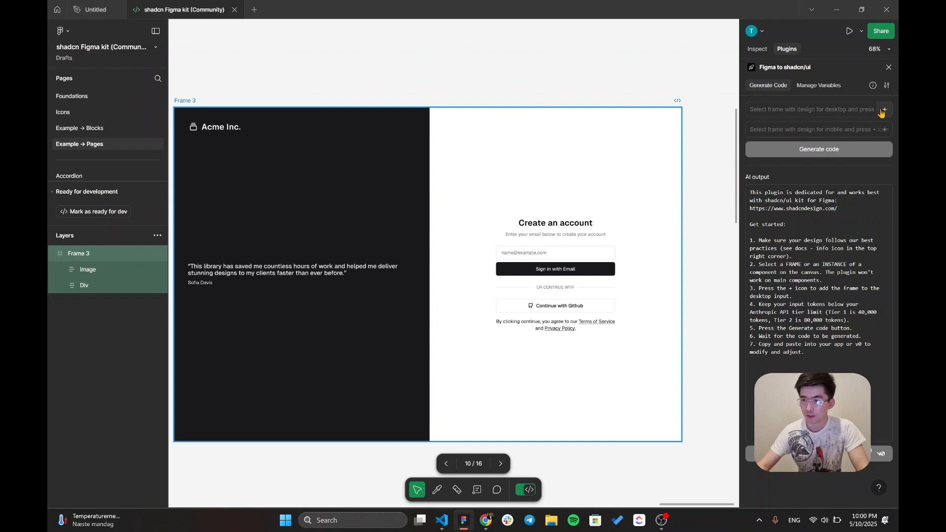
pyautogui.click(884, 109)
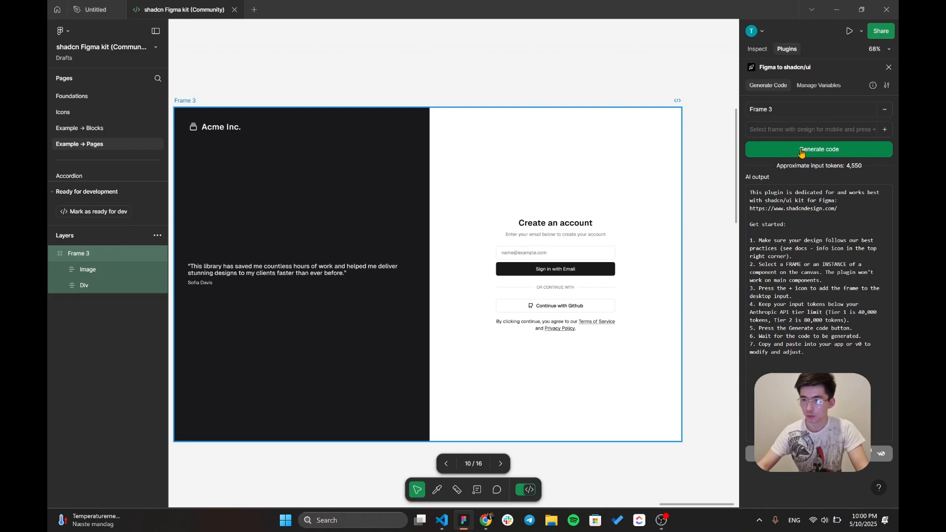
pyautogui.click(818, 149)
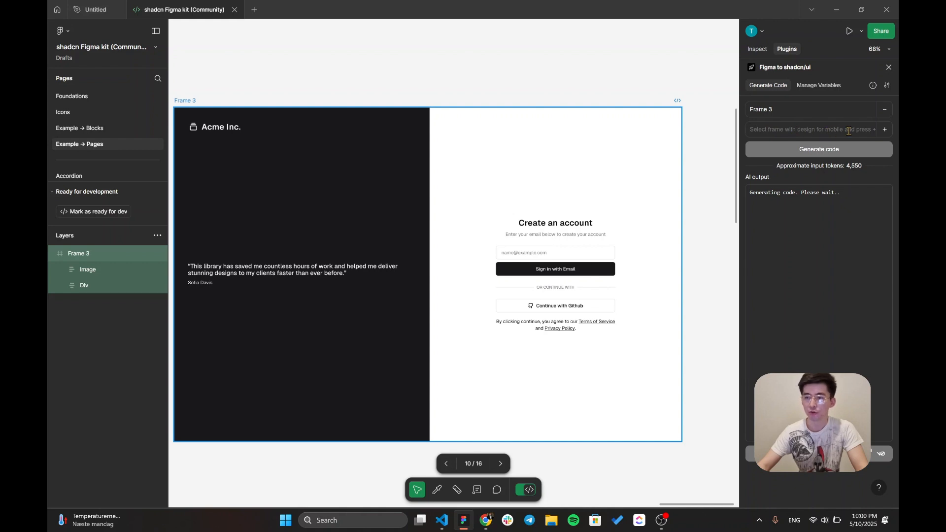
pyautogui.moveTo(721, 129)
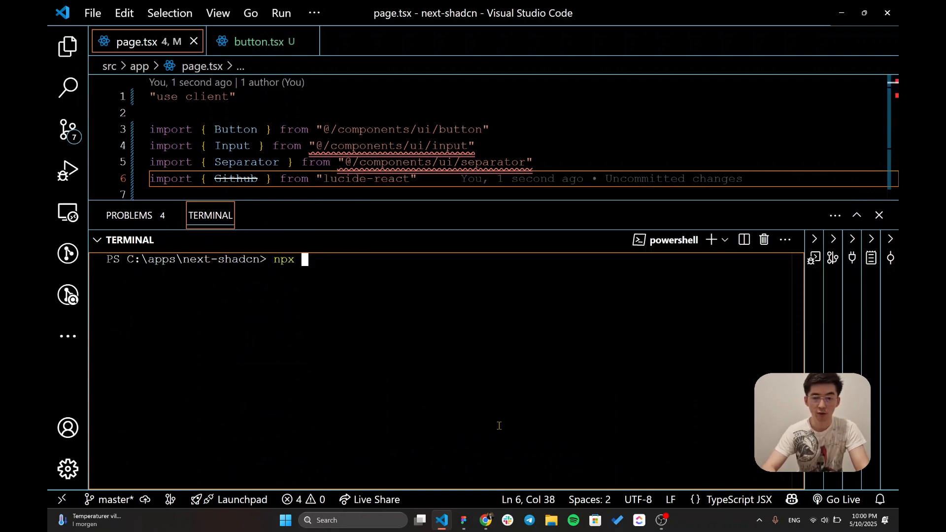
# - Run 'npx shadcn@latest add input separator' in the terminal, accepting --force
pyautogui.write('shadcn')
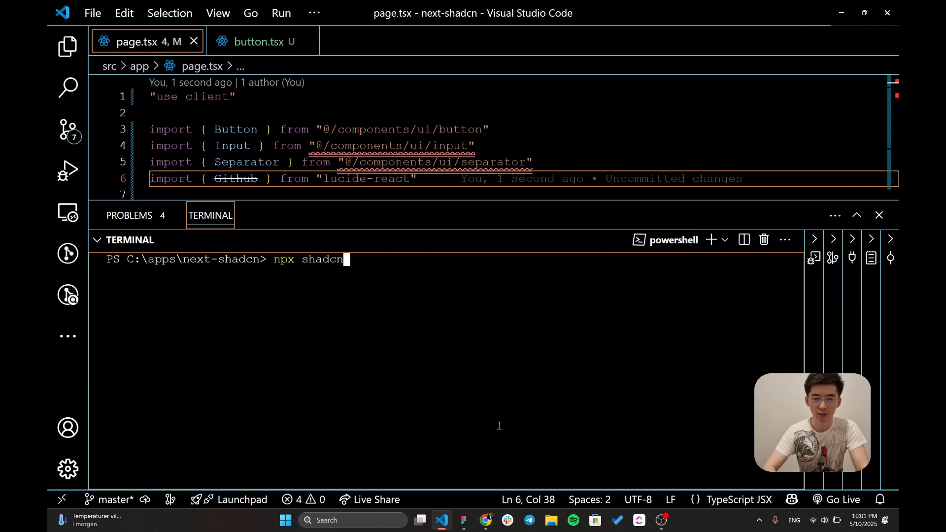
pyautogui.write('@latest add')
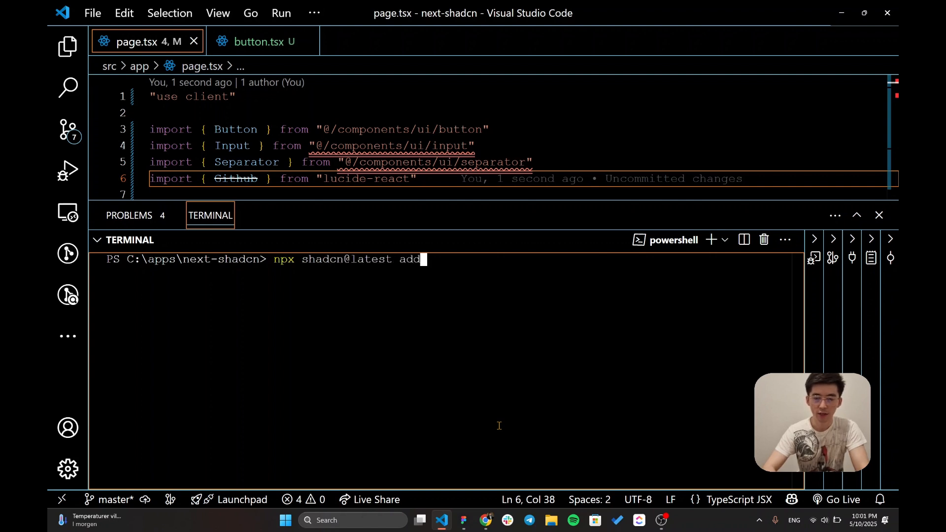
pyautogui.write('input searator')
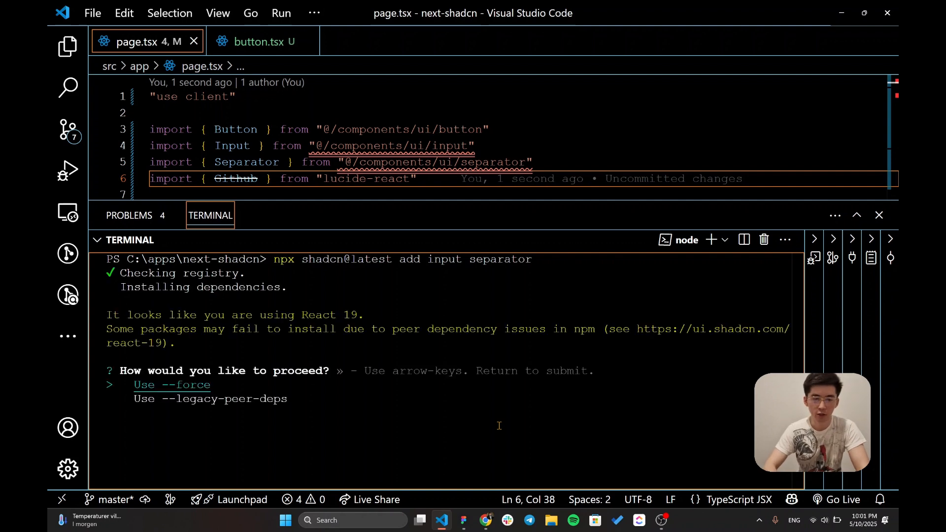
pyautogui.press('enter')
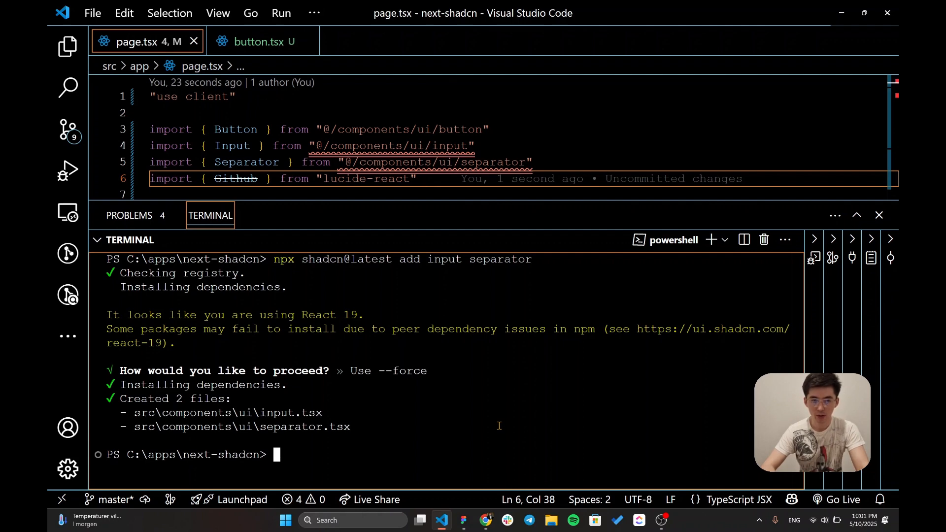
# - Review the React 19 compatibility notes, then load localhost:3000 in a new tab
pyautogui.click(879, 214)
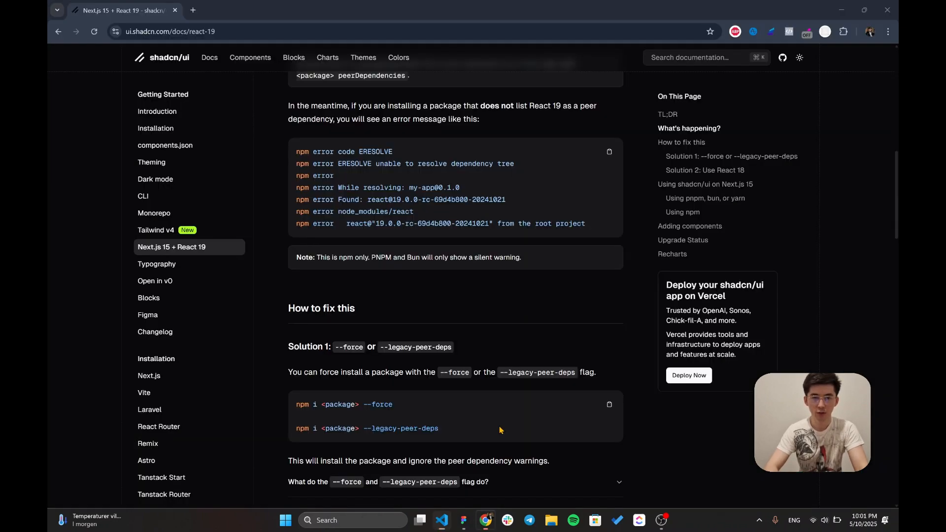
pyautogui.click(192, 10)
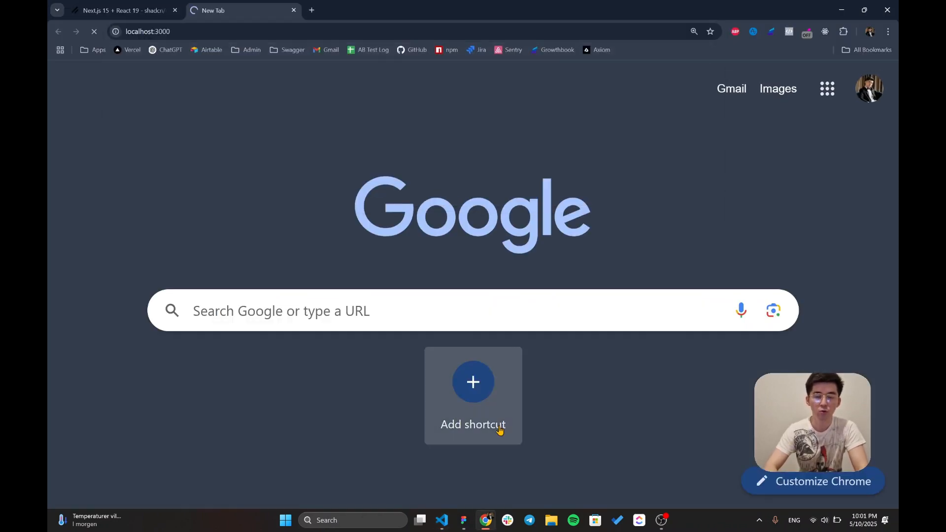
pyautogui.moveTo(352, 476)
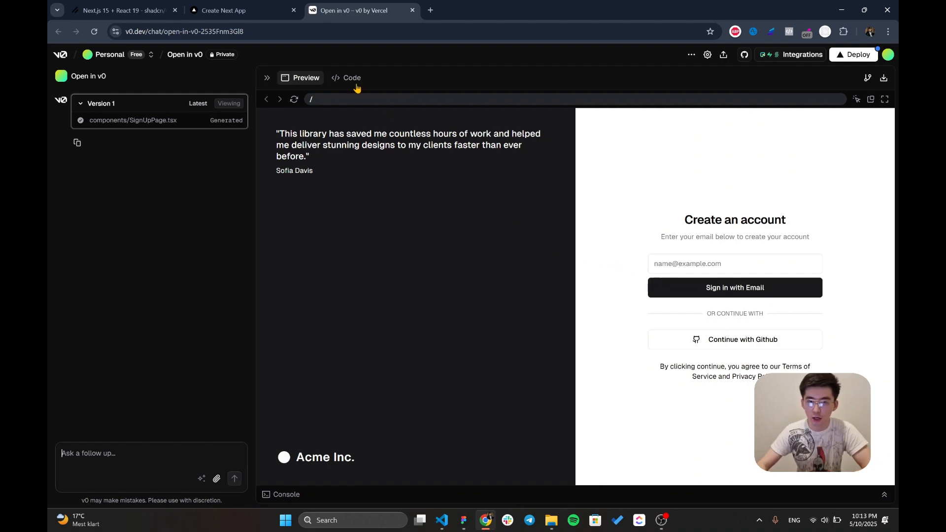
# - View the SignUpPage.tsx code, then return to the rendered sign-up page preview
pyautogui.click(347, 78)
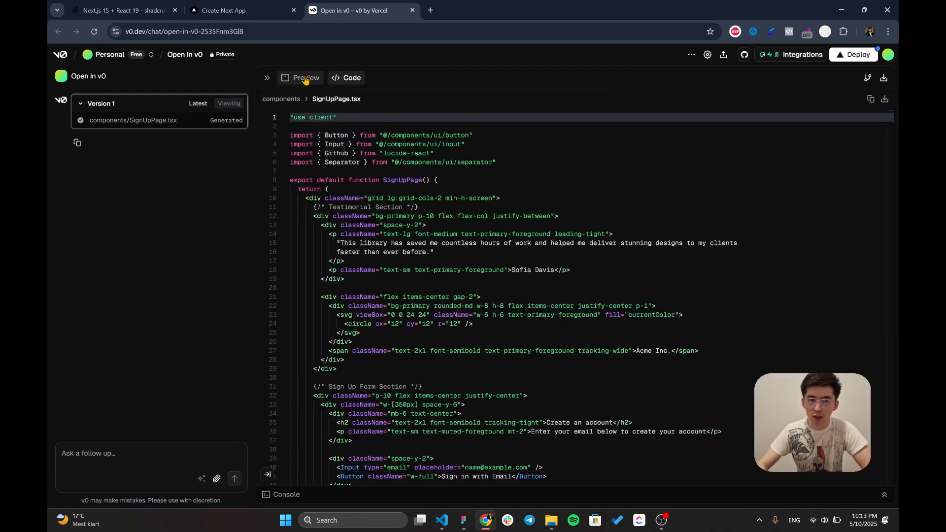
pyautogui.click(305, 77)
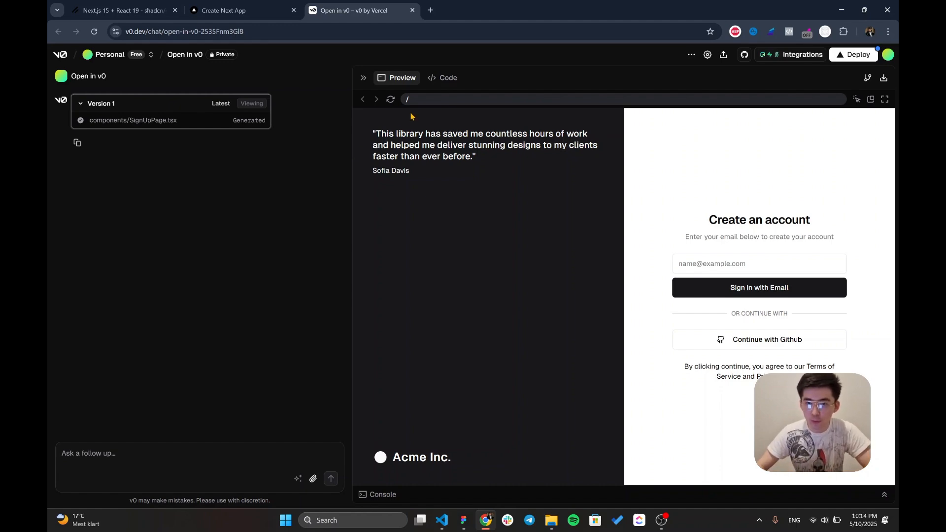
# - Open SignUpPage.tsx and scroll to the Sign Up Form Section
pyautogui.click(447, 77)
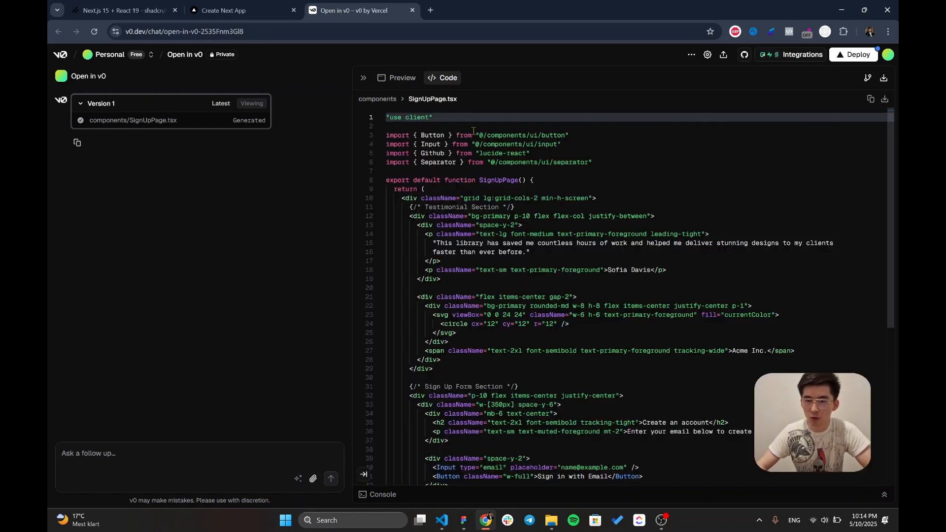
pyautogui.scroll(-3)
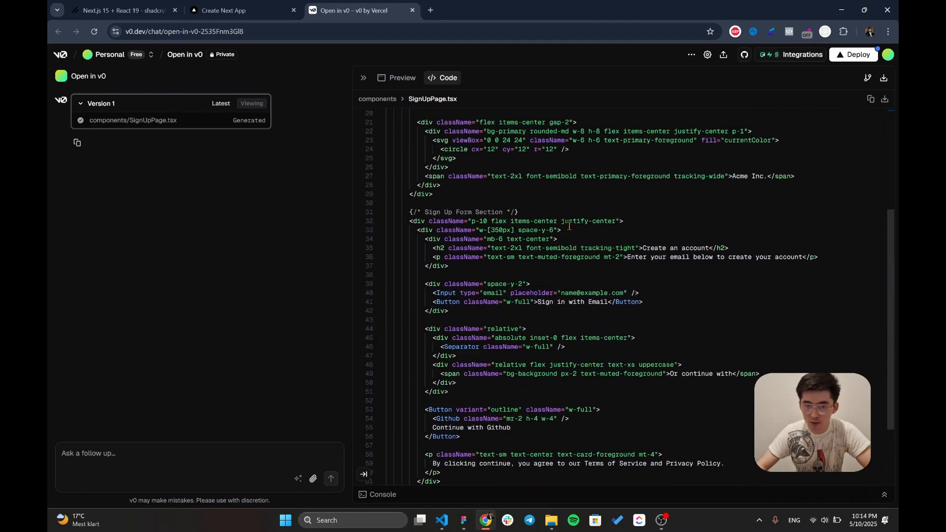